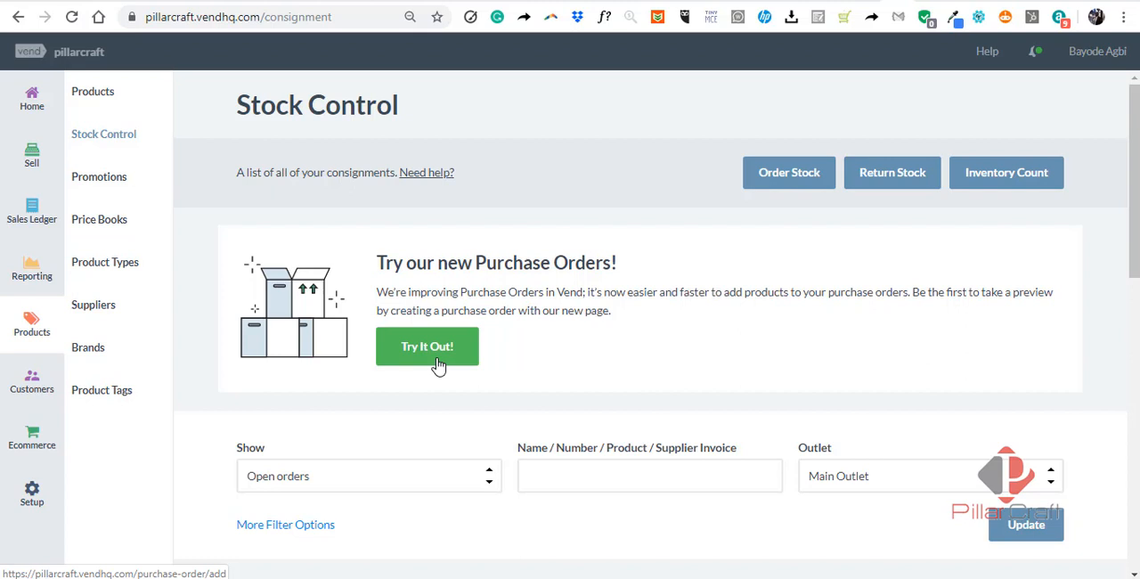
# Start a new purchase order from the Stock Control page's Purchase Orders banner
pyautogui.click(427, 346)
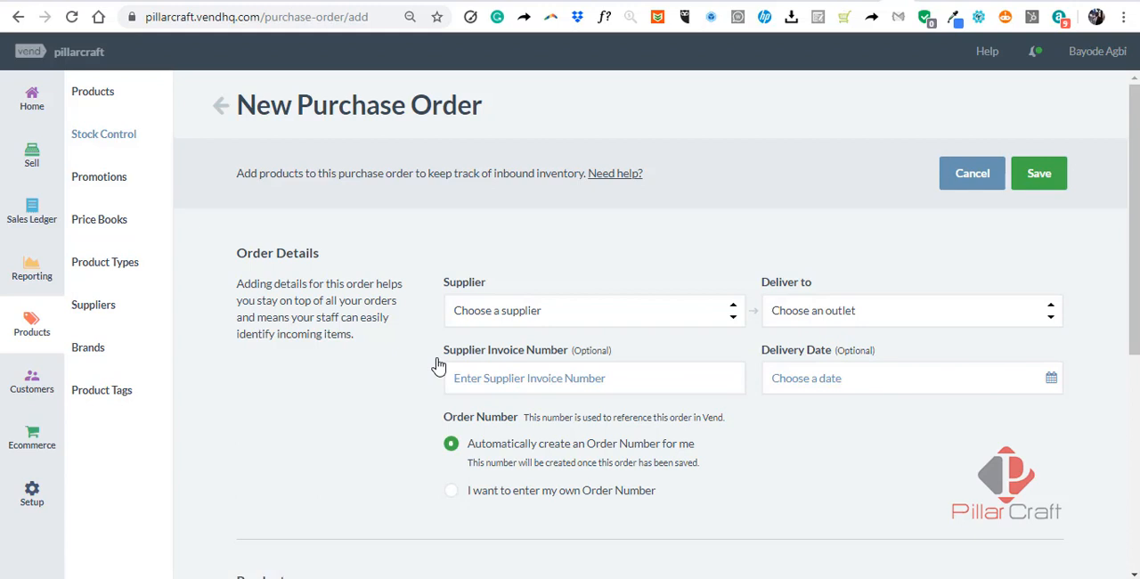
pyautogui.moveTo(487, 365)
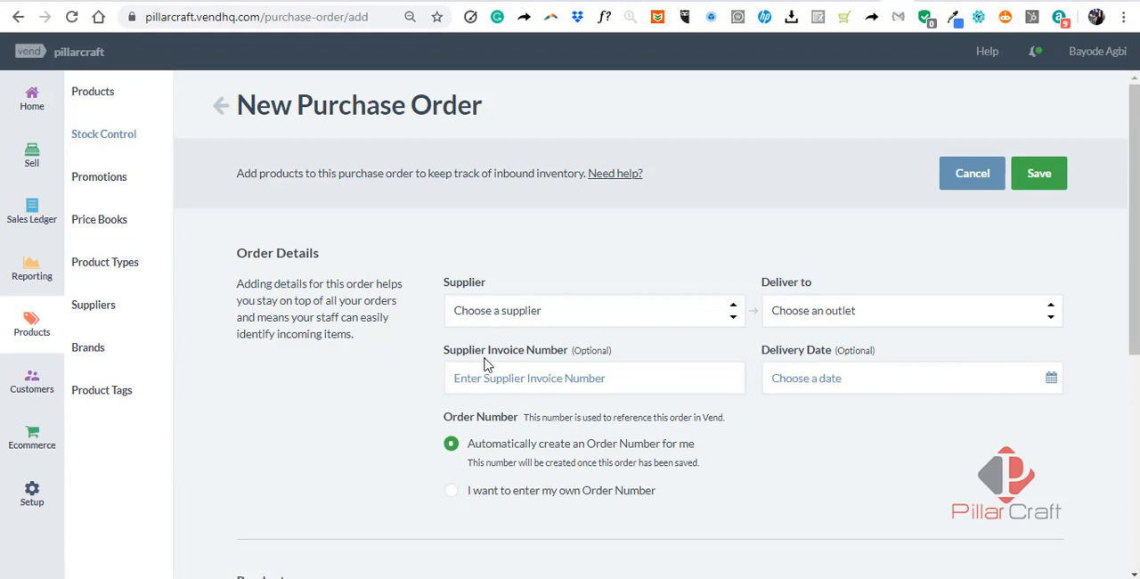
# Choose WAREHOUSE as the purchase order's supplier
pyautogui.click(591, 310)
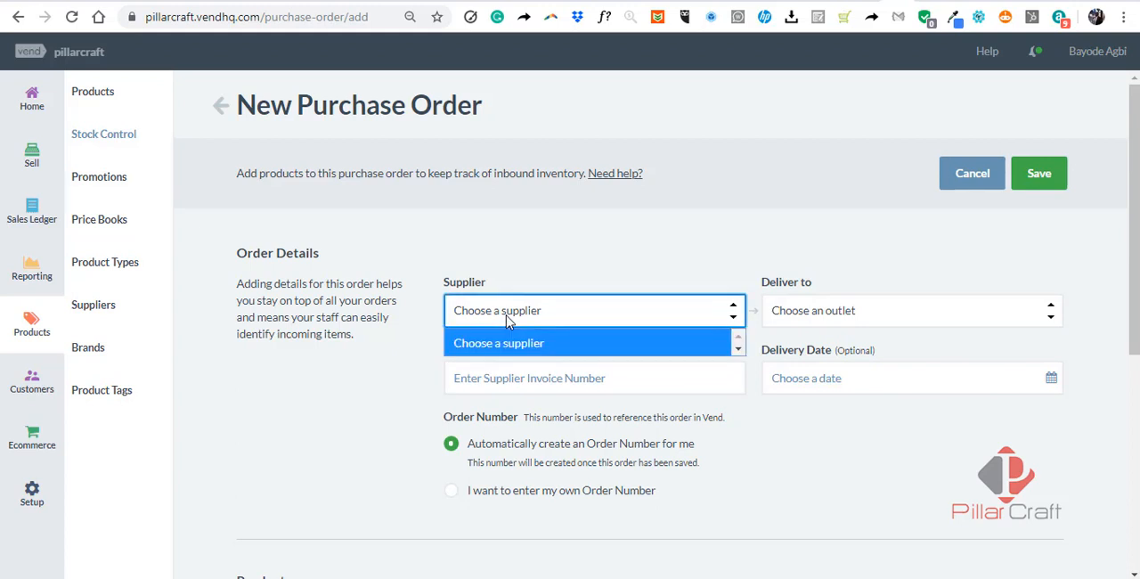
pyautogui.click(595, 310)
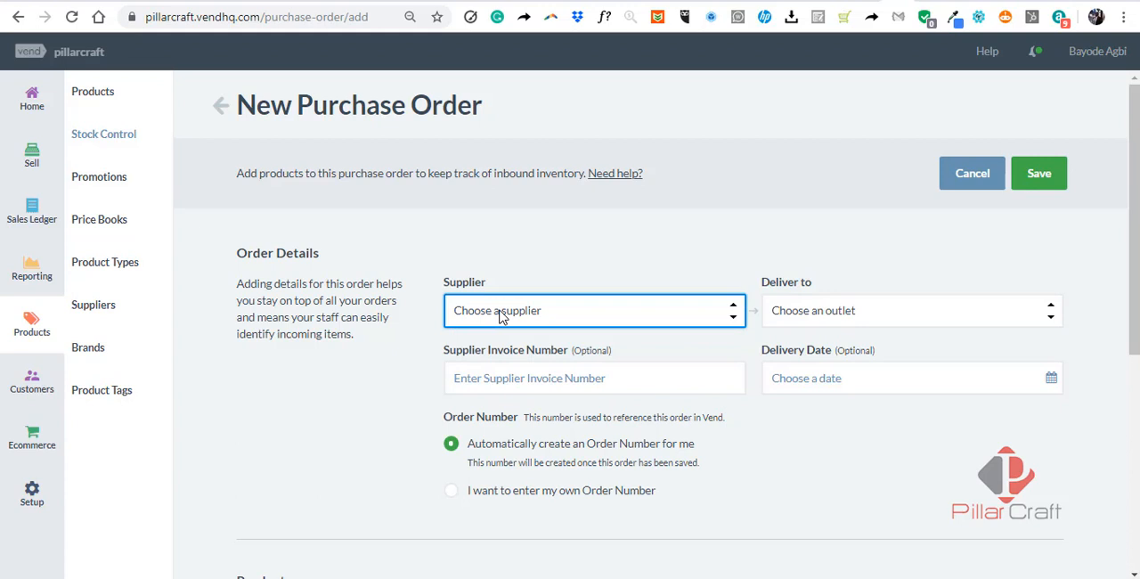
pyautogui.moveTo(504, 317)
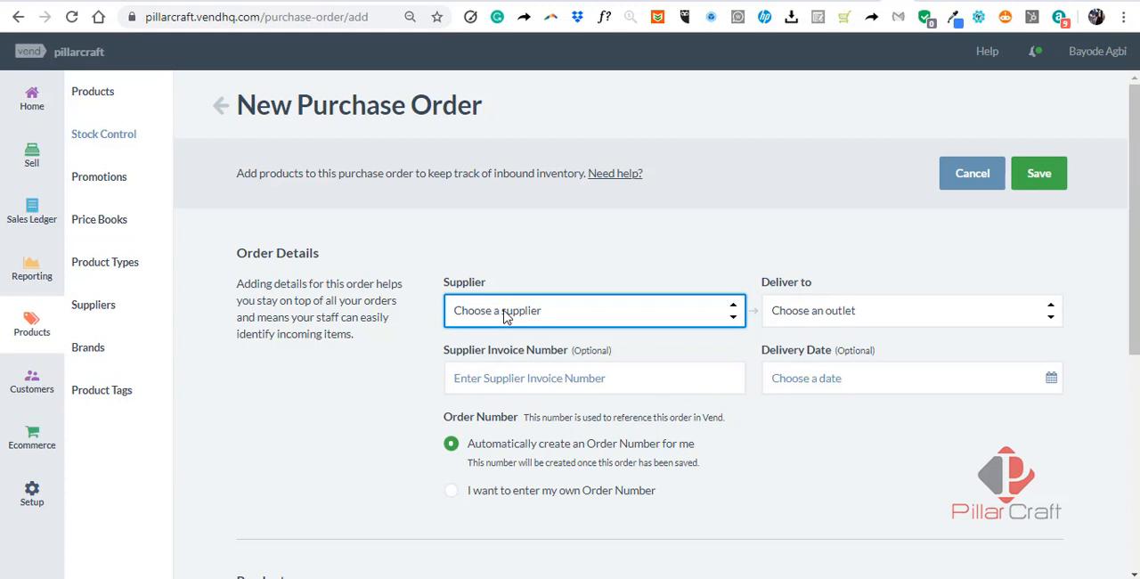
pyautogui.write('bayode')
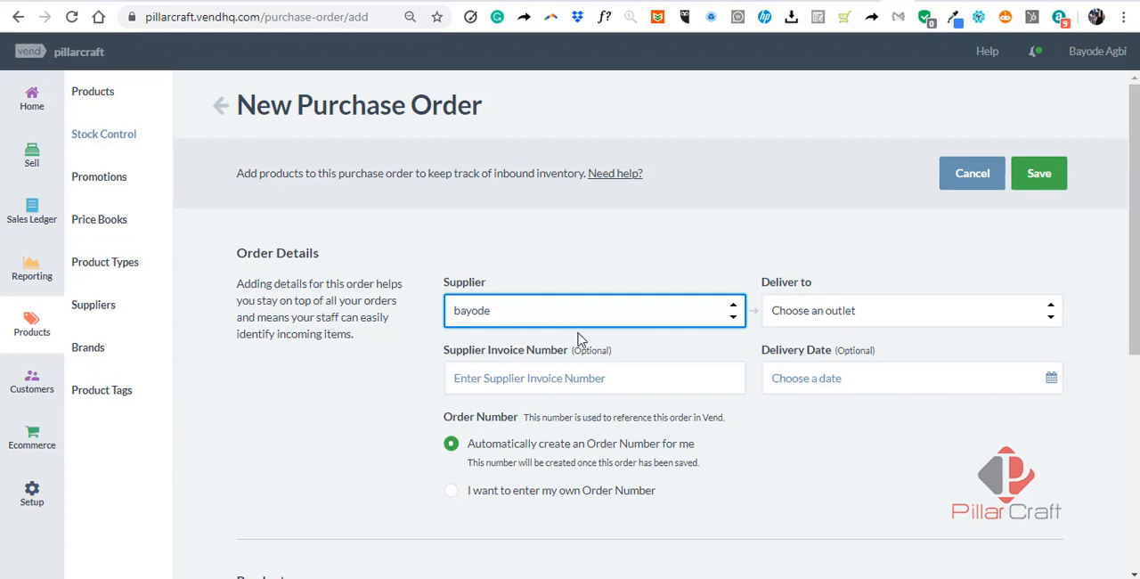
pyautogui.moveTo(559, 322)
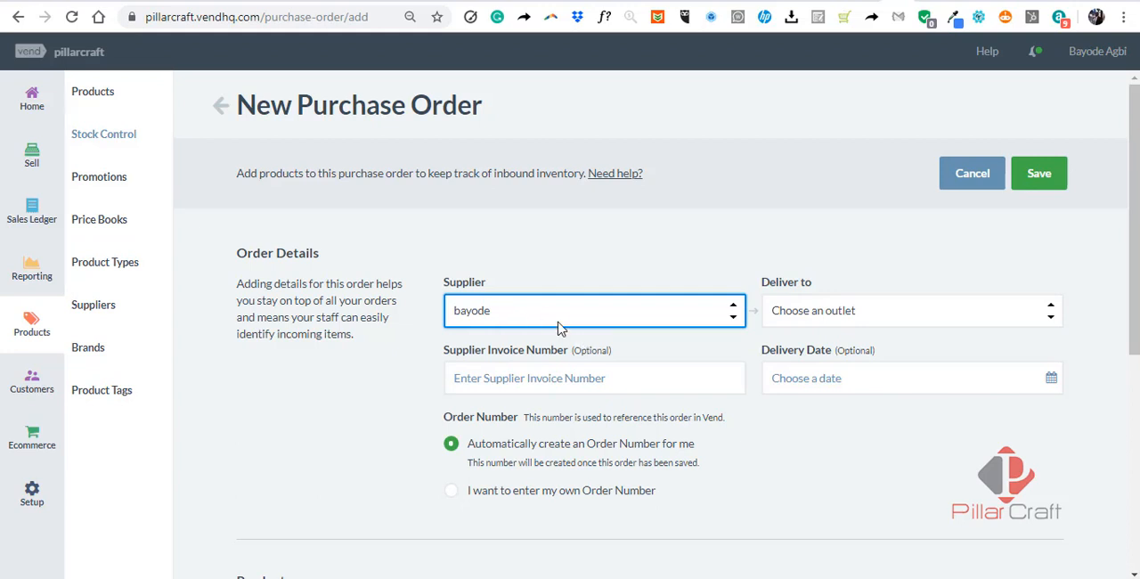
pyautogui.click(595, 310)
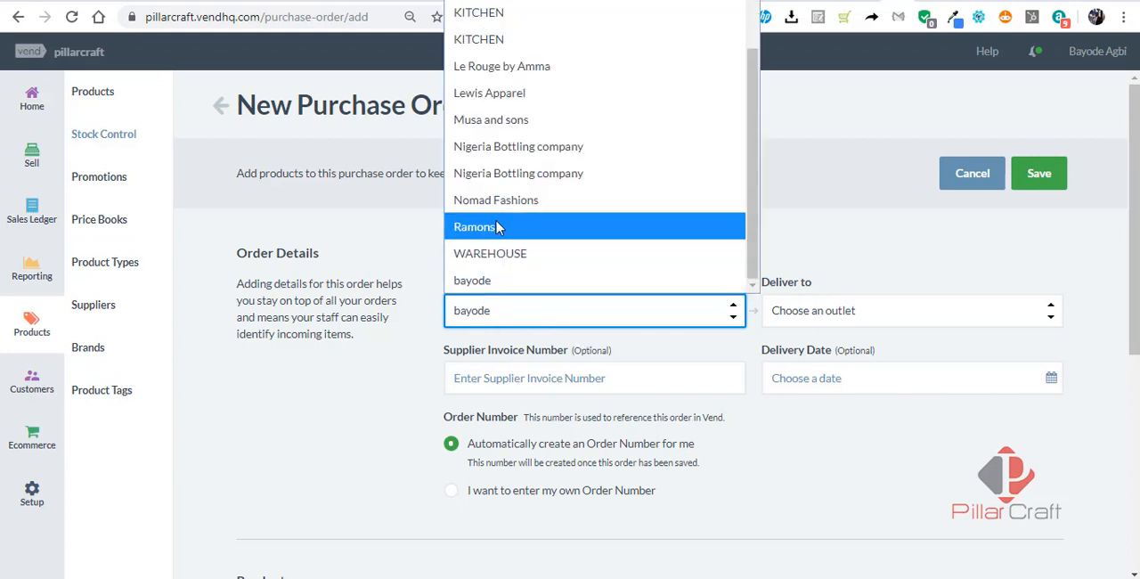
pyautogui.moveTo(503, 65)
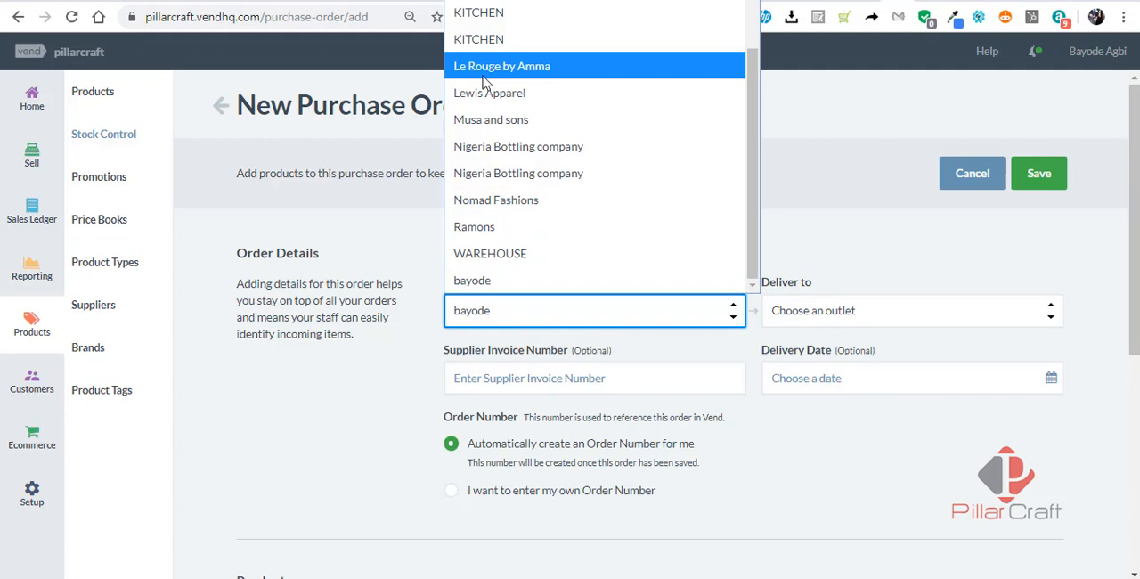
pyautogui.moveTo(490, 253)
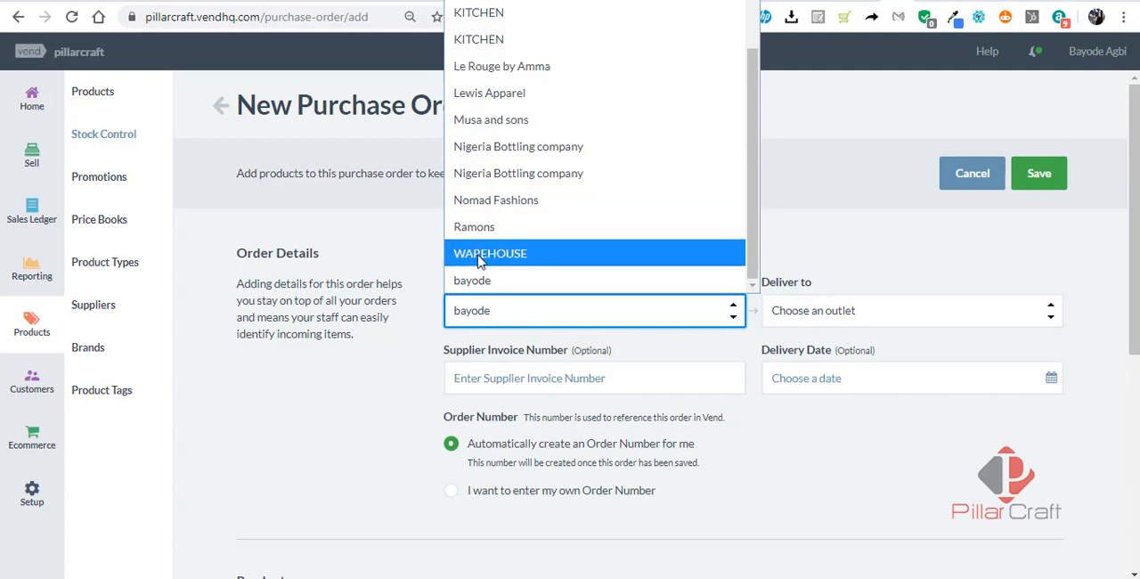
pyautogui.click(489, 253)
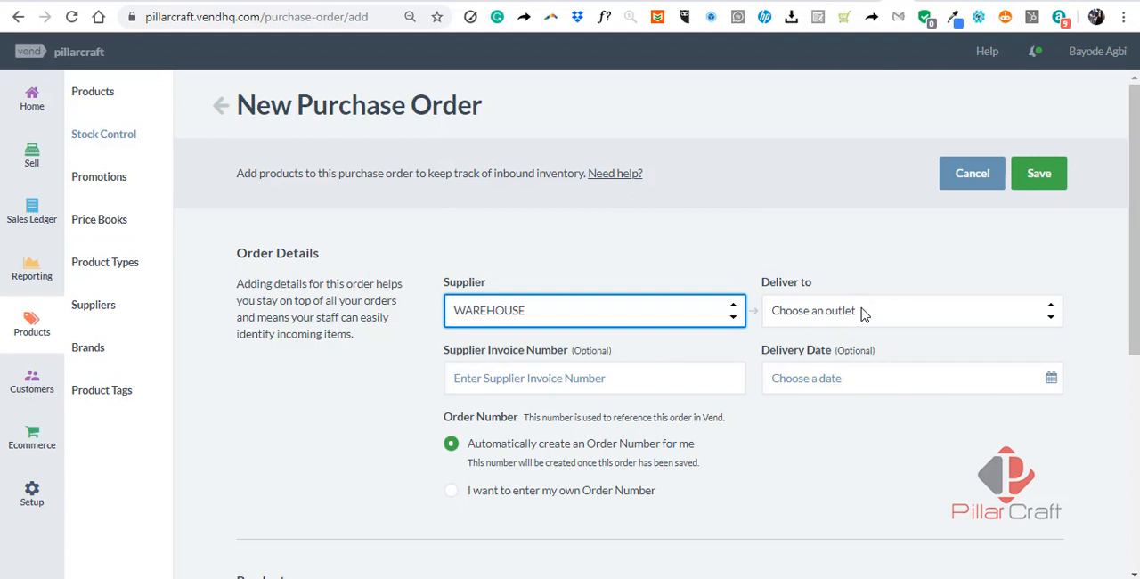
# Set the order's delivery outlet to Main Outlet
pyautogui.click(911, 310)
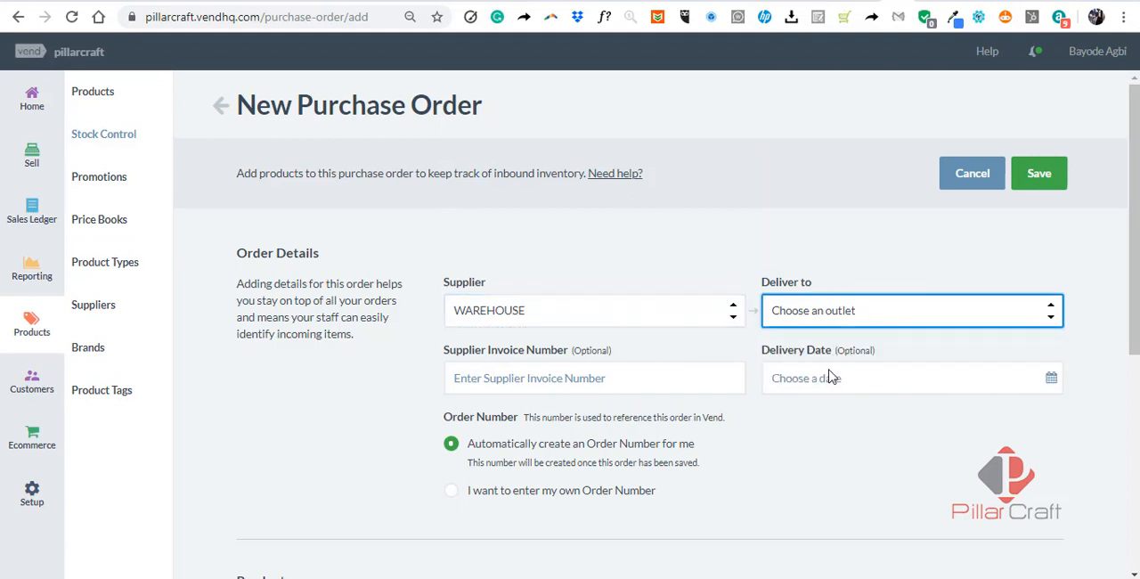
pyautogui.click(912, 310)
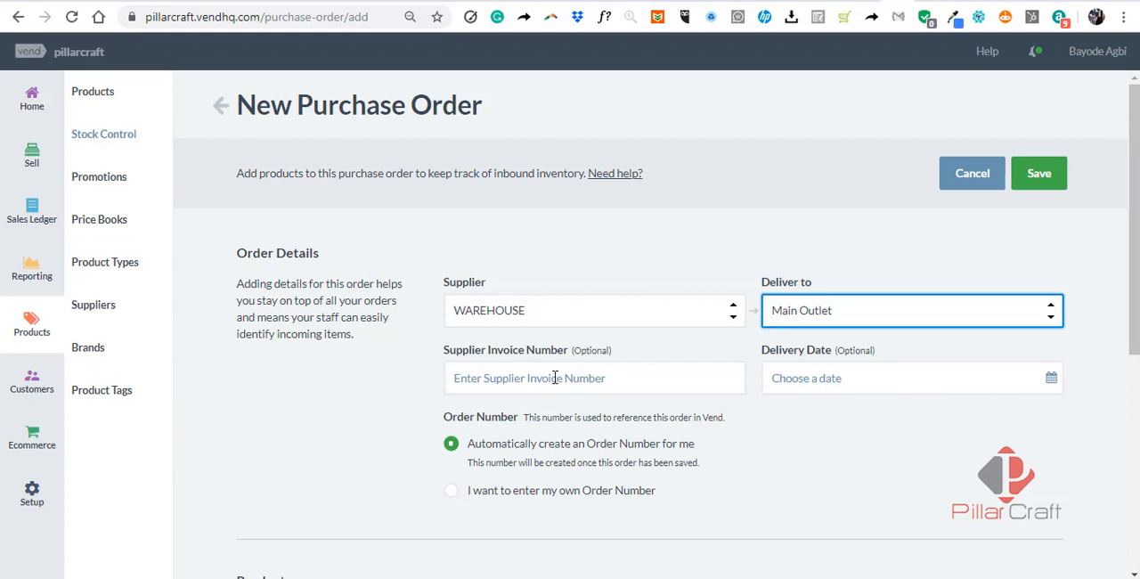
pyautogui.moveTo(833, 398)
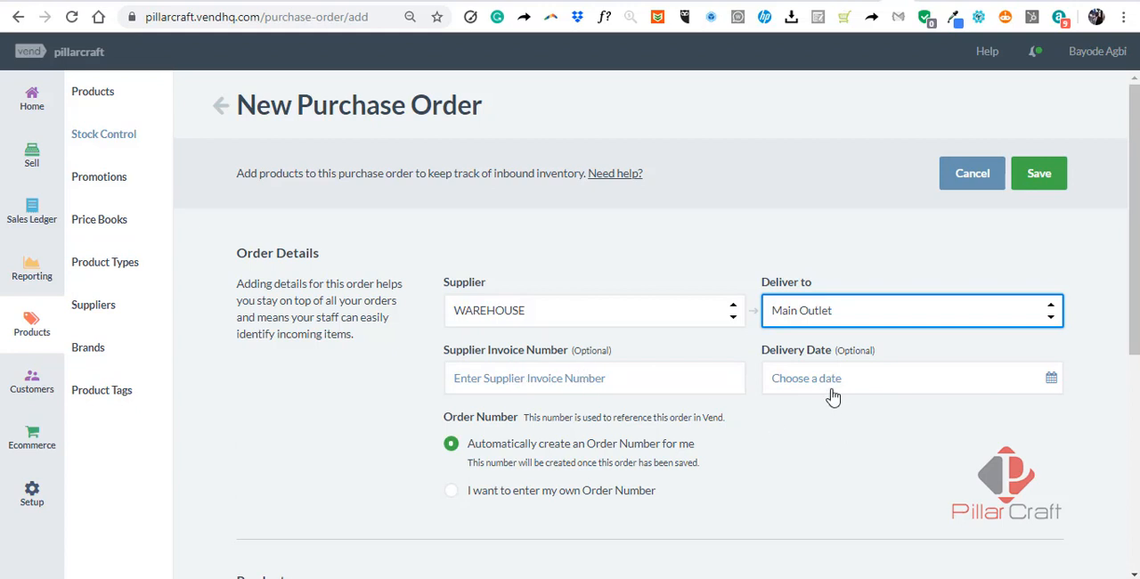
# Scroll to the Products section where importing products via CSV is offered
pyautogui.scroll(-3)
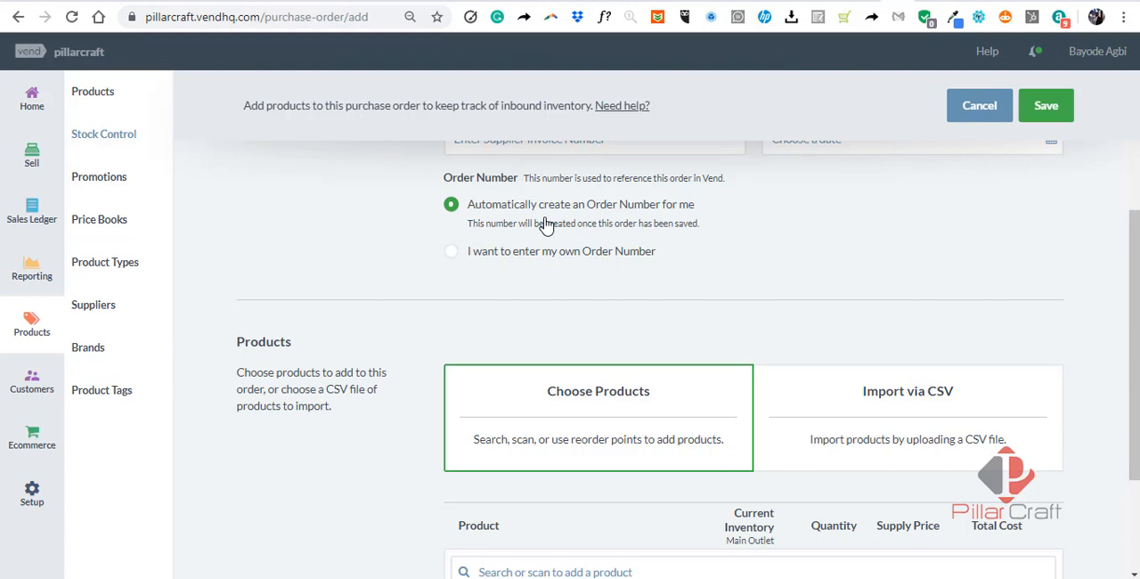
pyautogui.moveTo(791, 221)
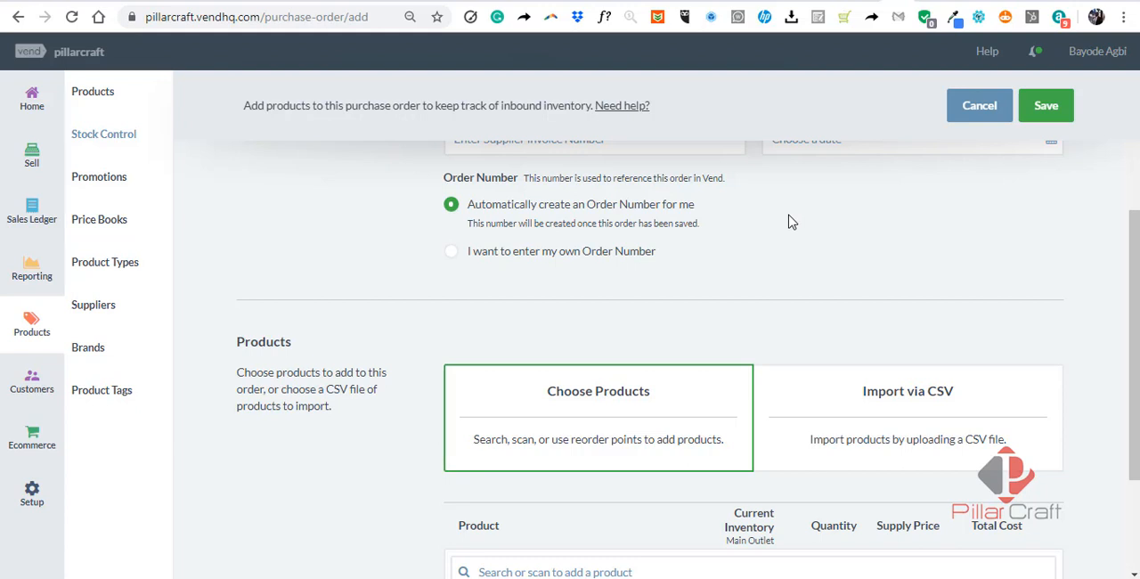
pyautogui.moveTo(1107, 229)
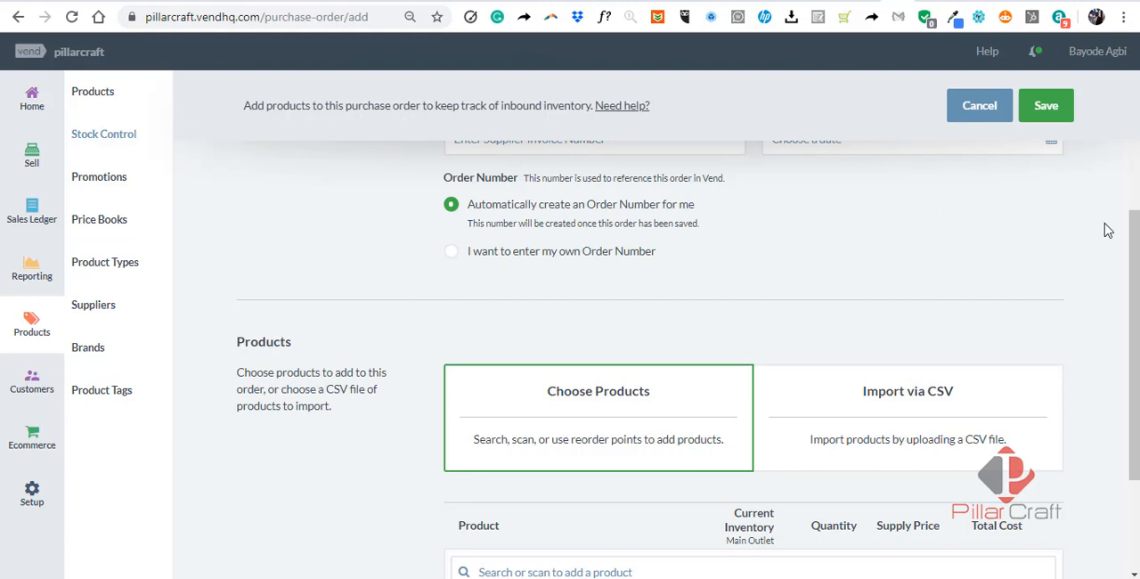
pyautogui.scroll(-3)
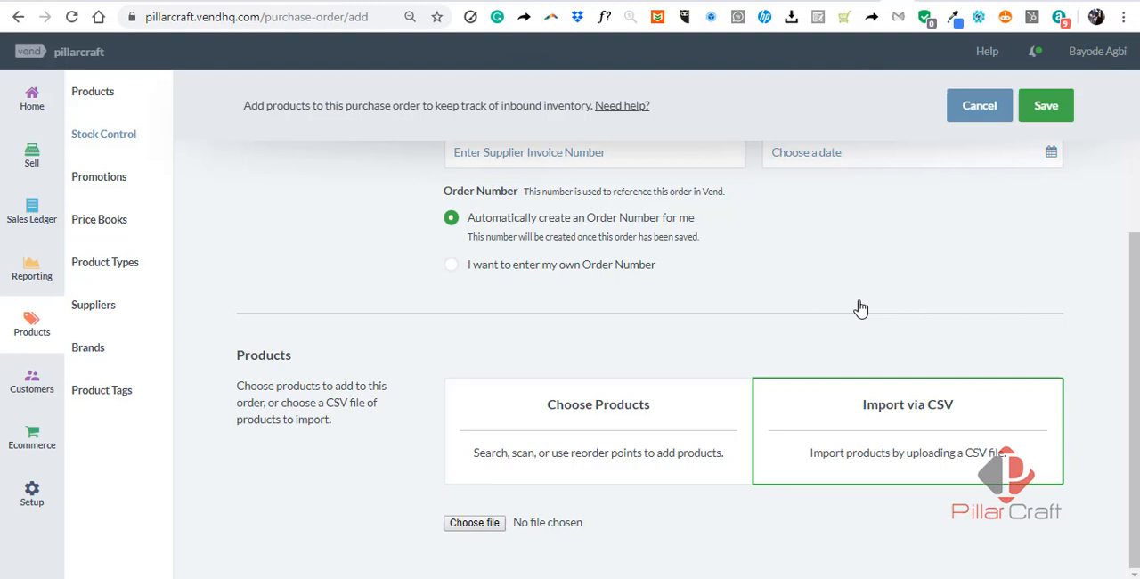
pyautogui.moveTo(737, 431)
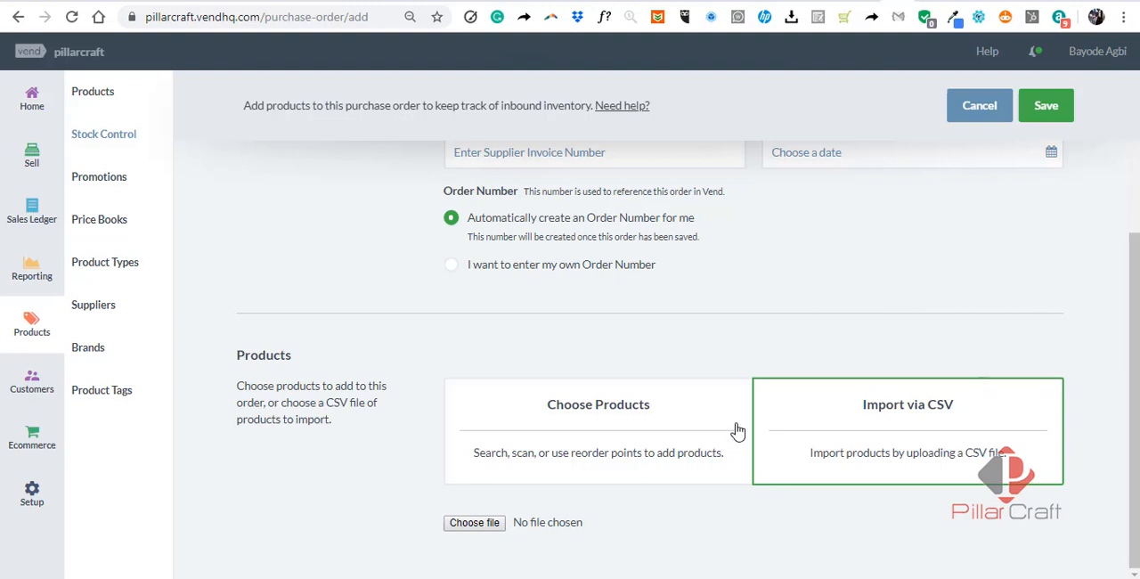
pyautogui.moveTo(642, 434)
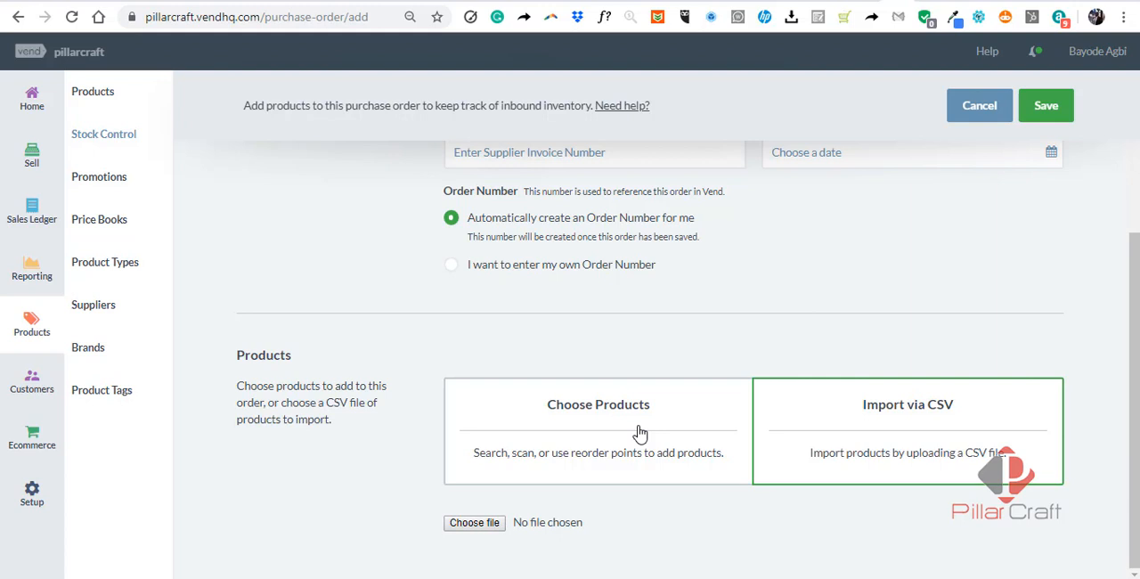
# Add Peak individually with quantity 10 at supply price 200, totalling NGN 2,000
pyautogui.click(599, 404)
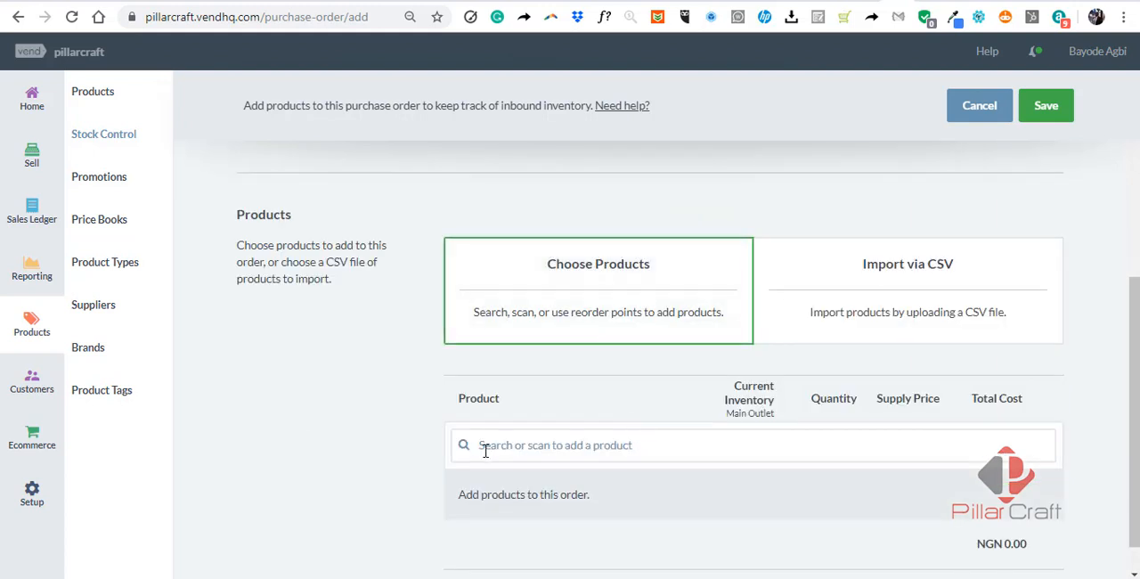
pyautogui.write('pea')
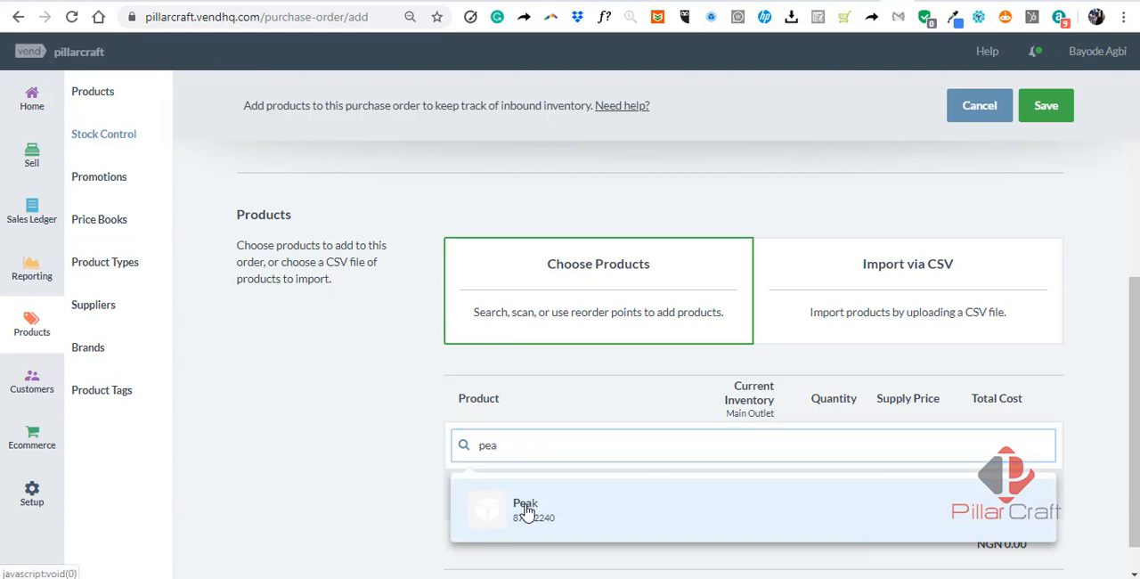
pyautogui.click(525, 509)
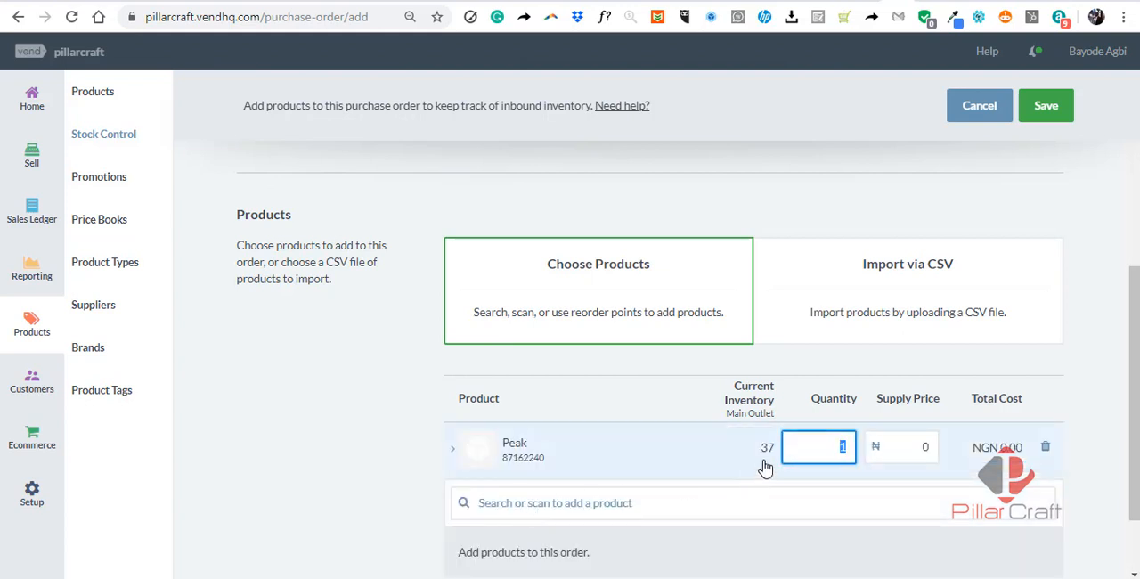
pyautogui.moveTo(767, 459)
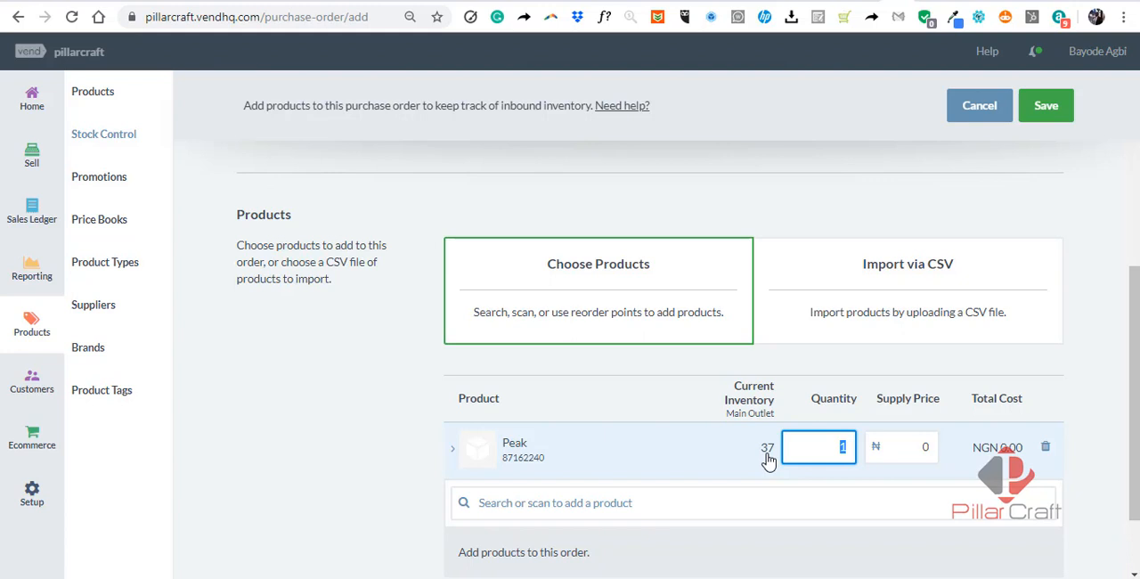
pyautogui.moveTo(769, 461)
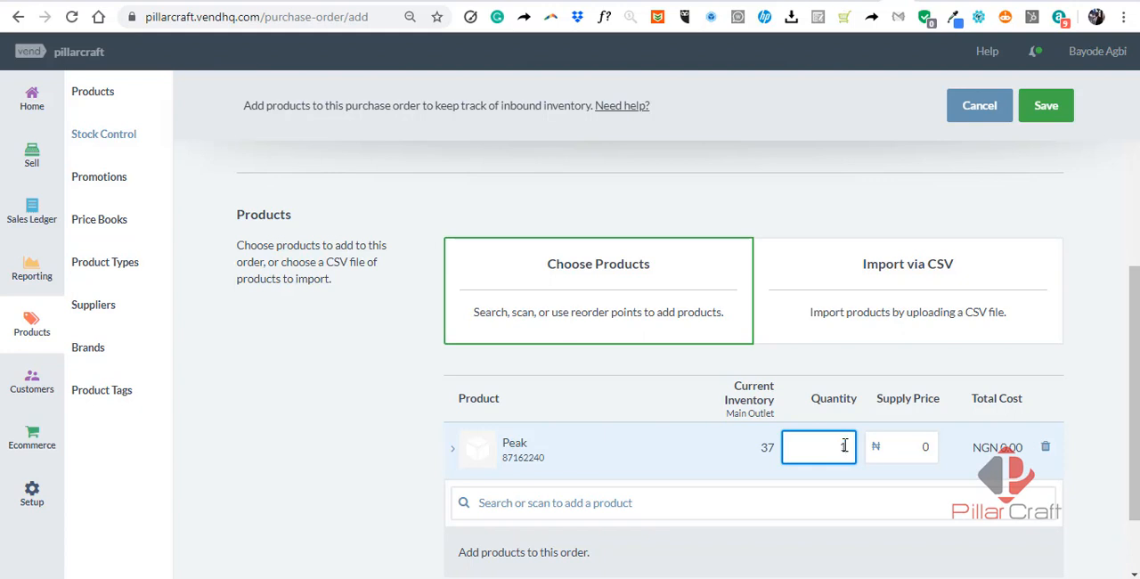
pyautogui.write('10')
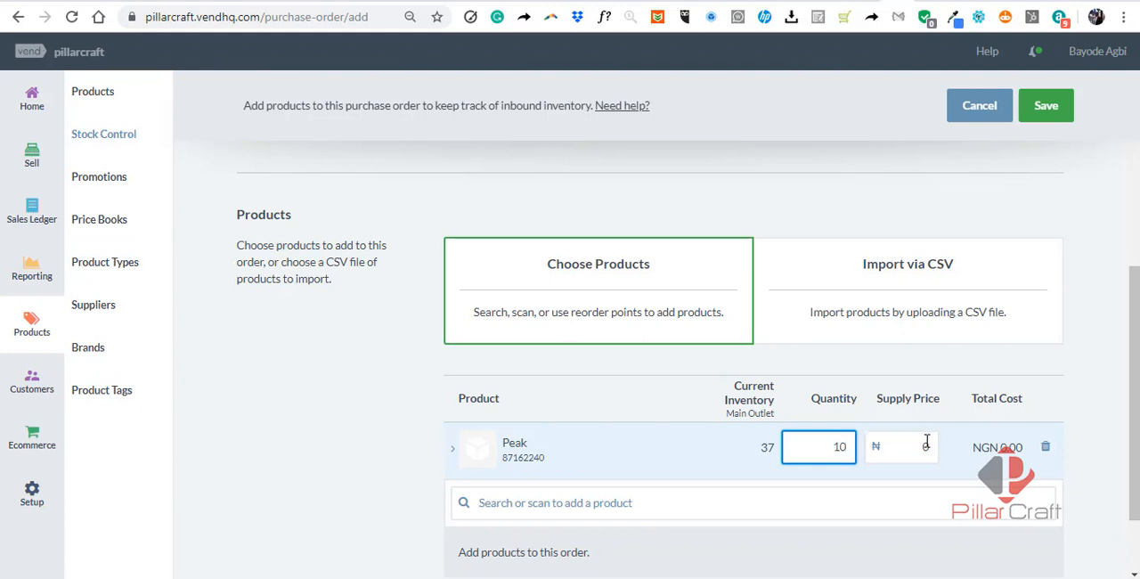
pyautogui.click(901, 445)
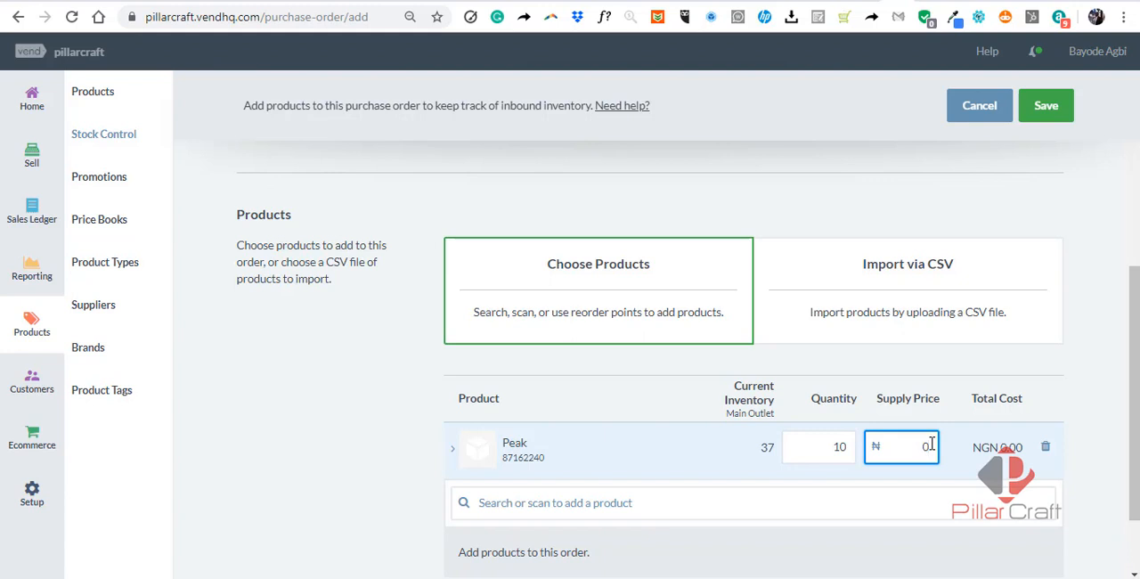
pyautogui.write('200')
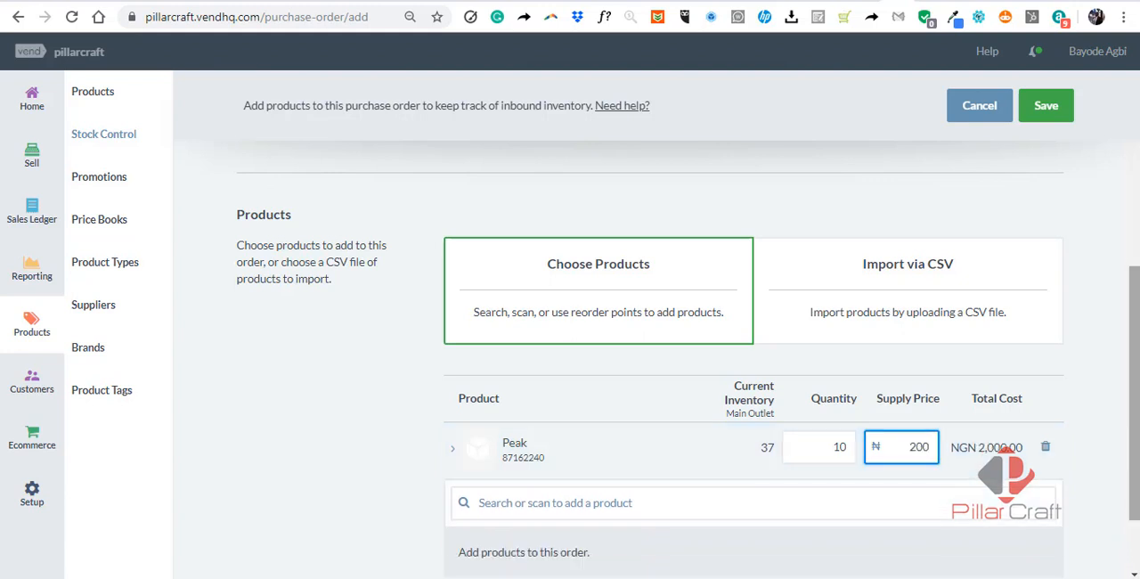
pyautogui.scroll(-3)
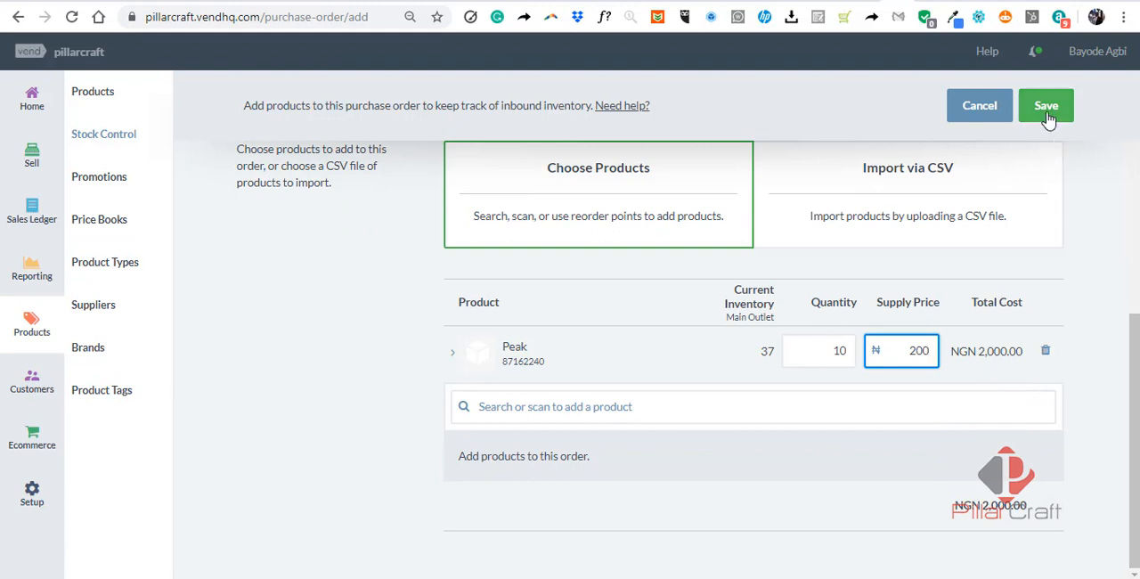
# Save the purchase order as open order MAI-70 for 10 Peak from WAREHOUSE
pyautogui.click(1046, 105)
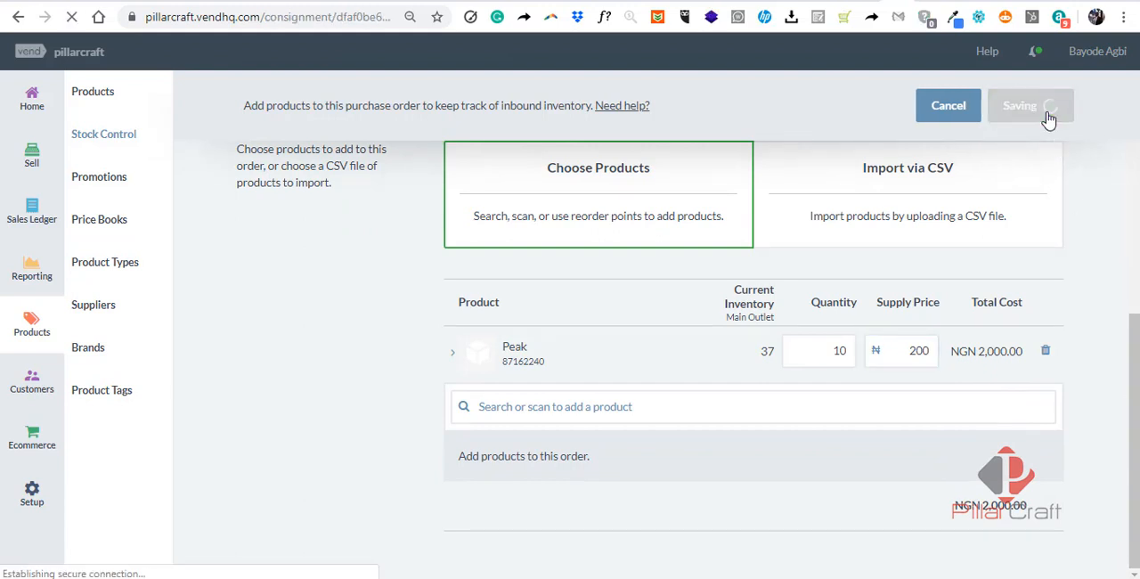
pyautogui.click(1019, 106)
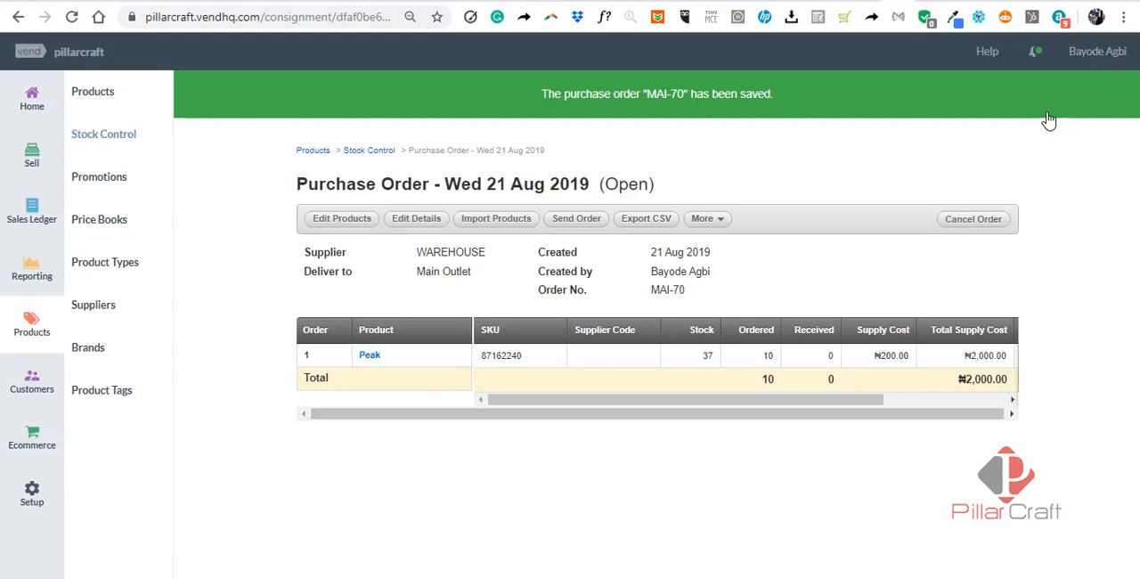
pyautogui.moveTo(653, 247)
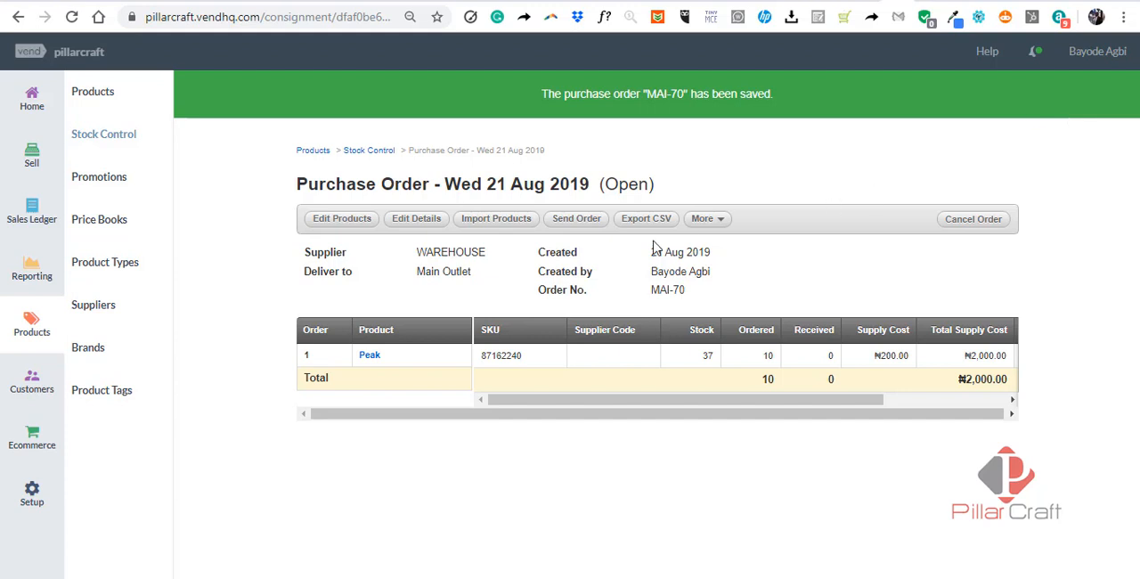
pyautogui.moveTo(726, 221)
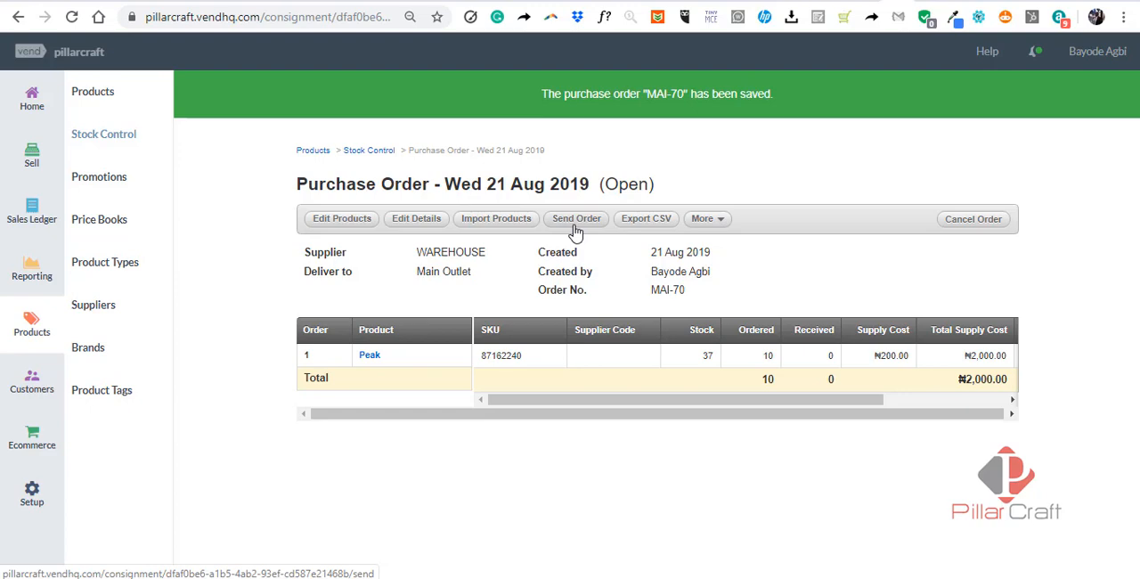
# Start sending order MAI-70 and enter the supplier's email address
pyautogui.click(577, 217)
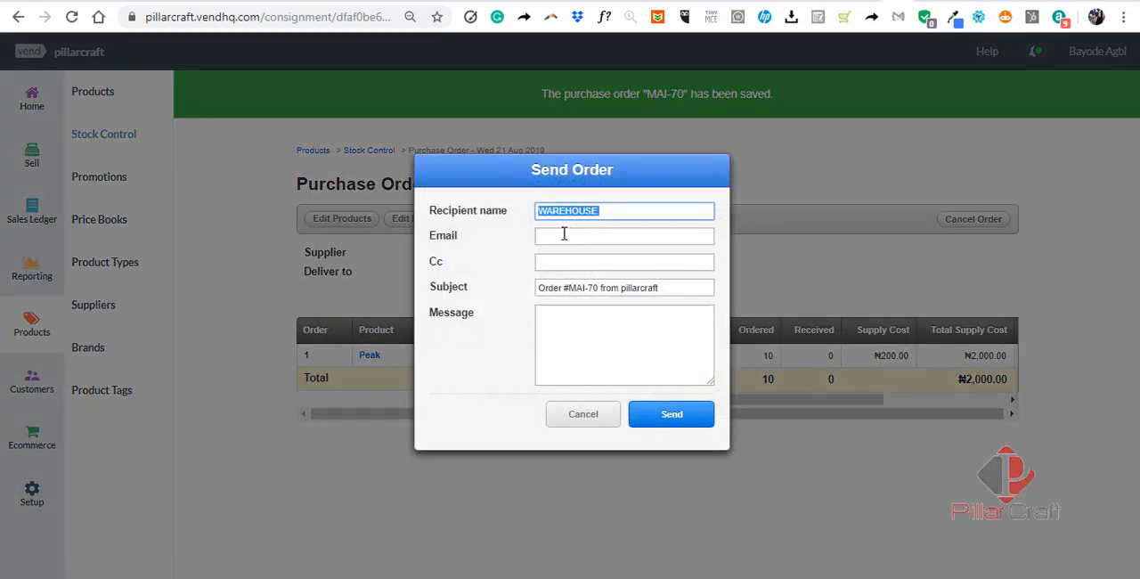
pyautogui.click(623, 235)
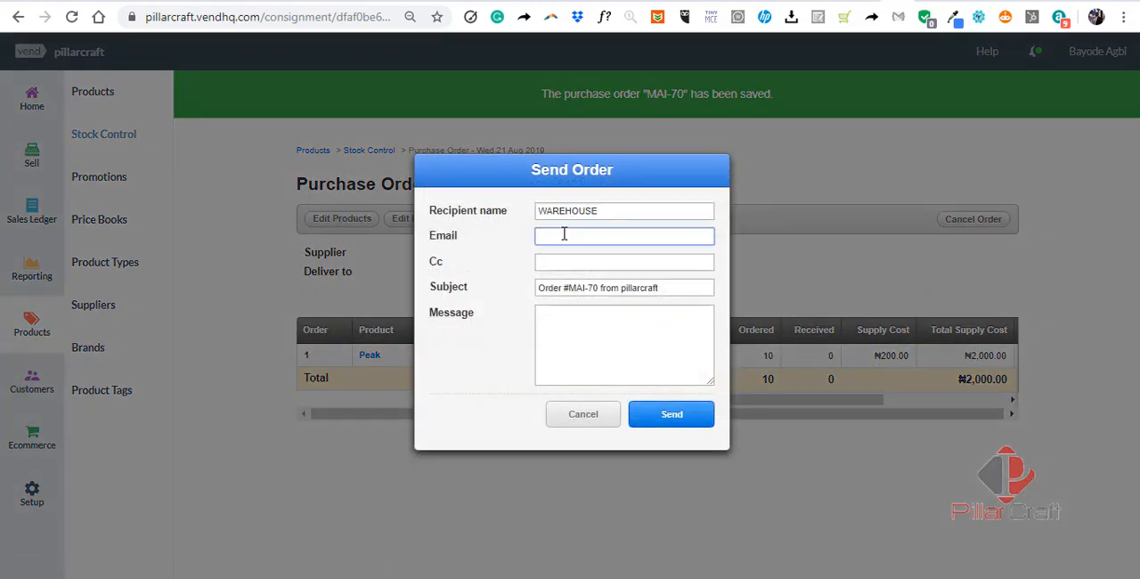
pyautogui.write('olu')
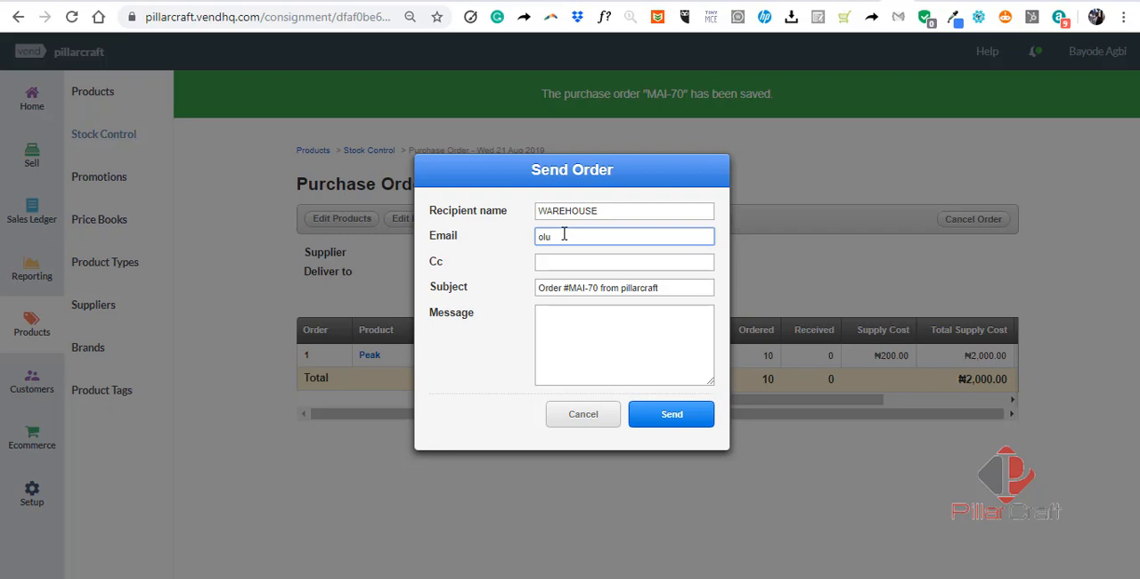
pyautogui.press('Backspace')
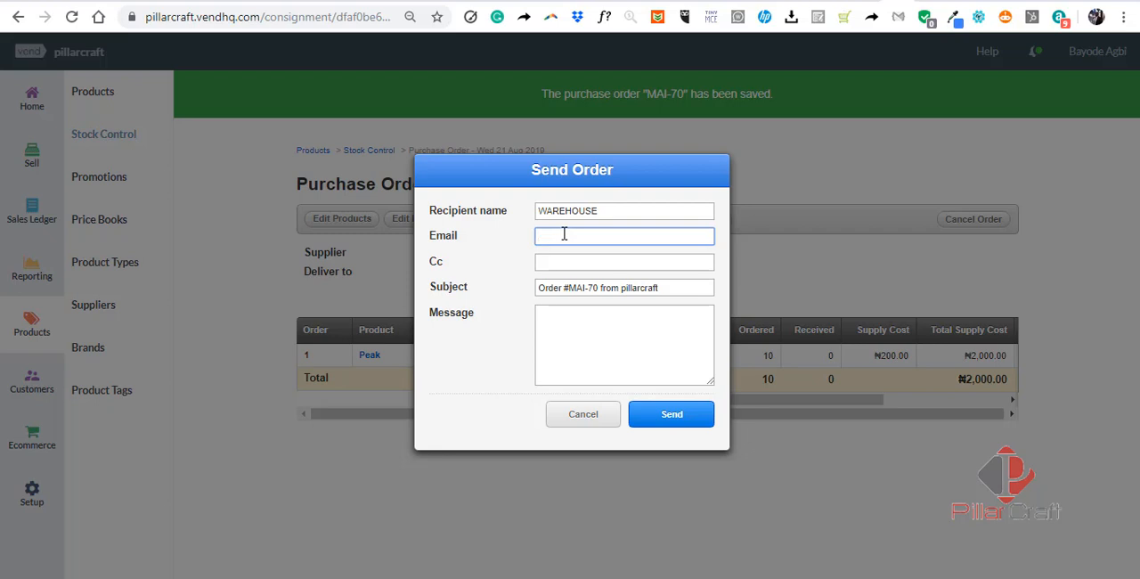
pyautogui.write('something@')
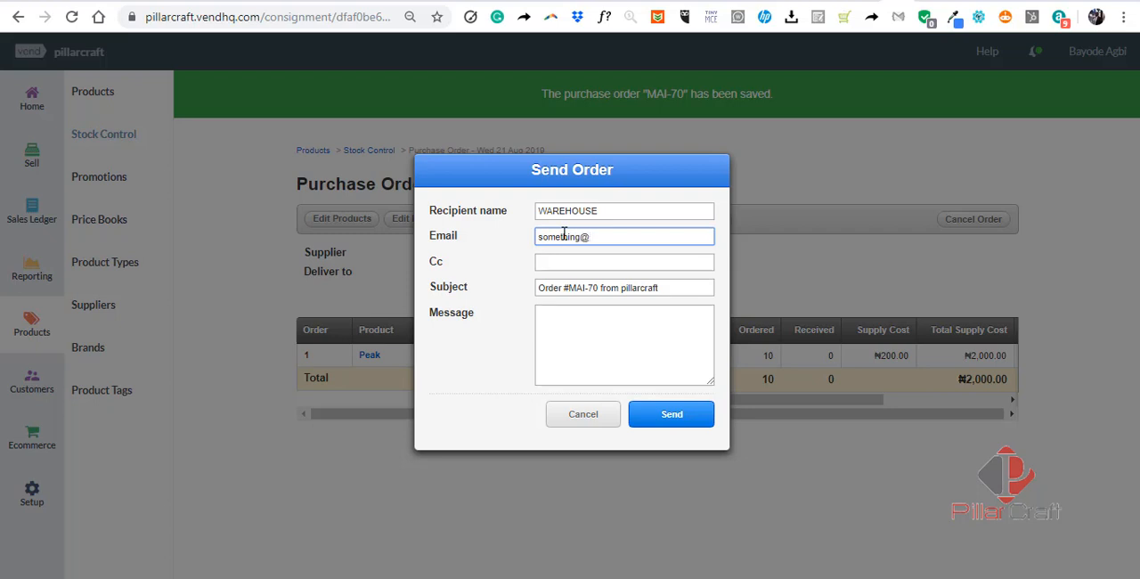
pyautogui.write('gml')
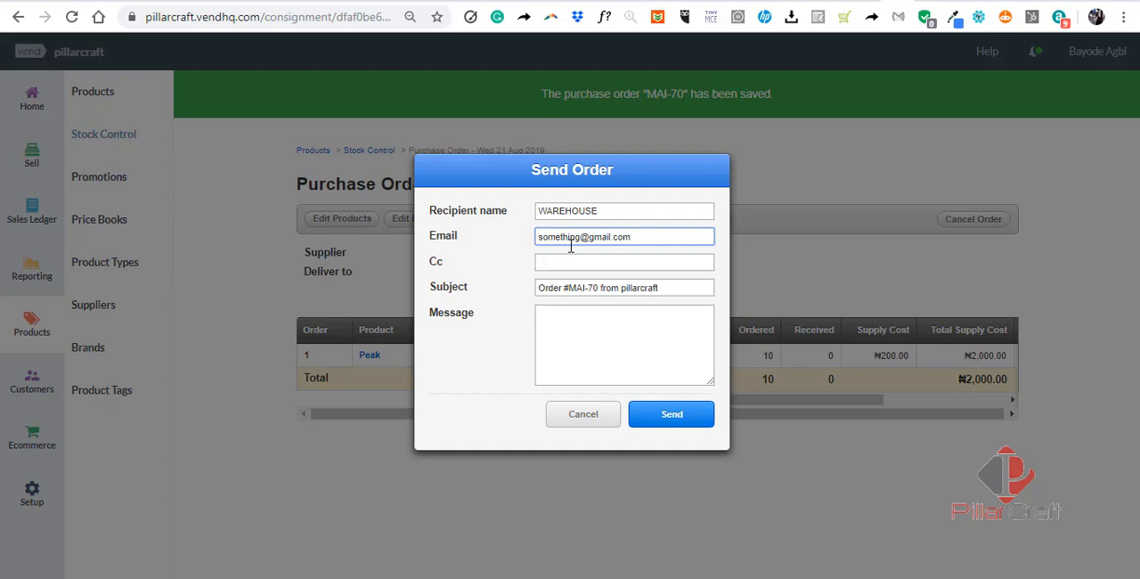
# Write a short message saying the order is attached and send the email
pyautogui.write('Hoi')
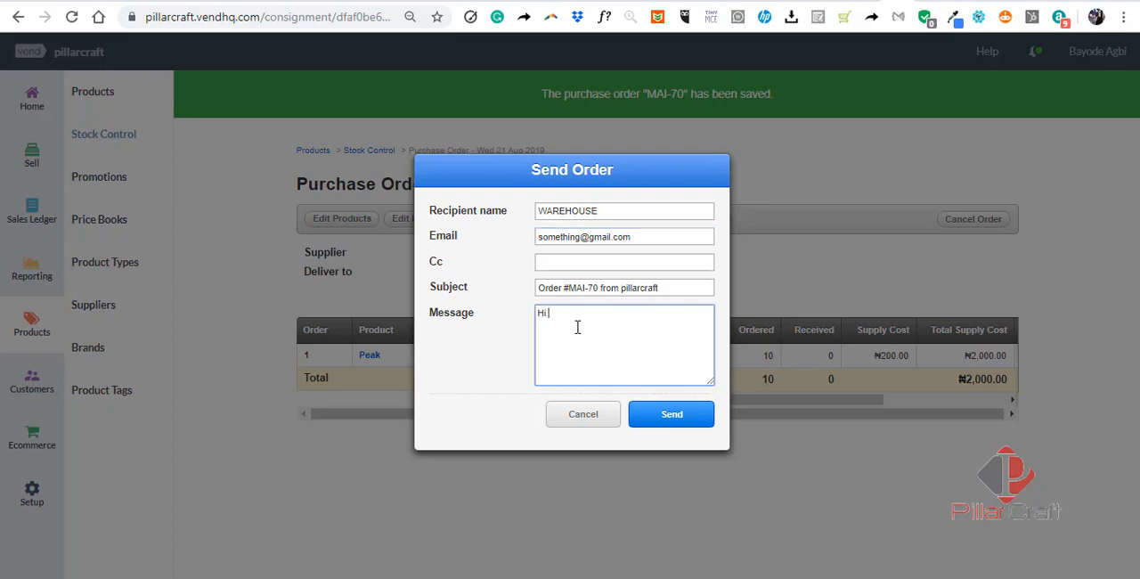
pyautogui.write('Find attached the')
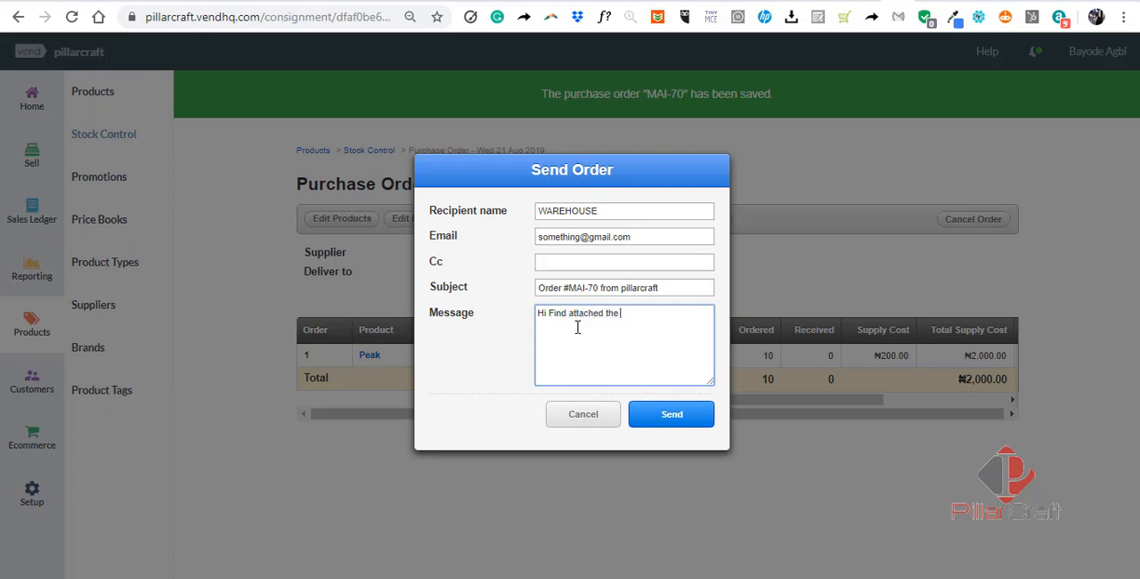
pyautogui.write('Order from Pilla')
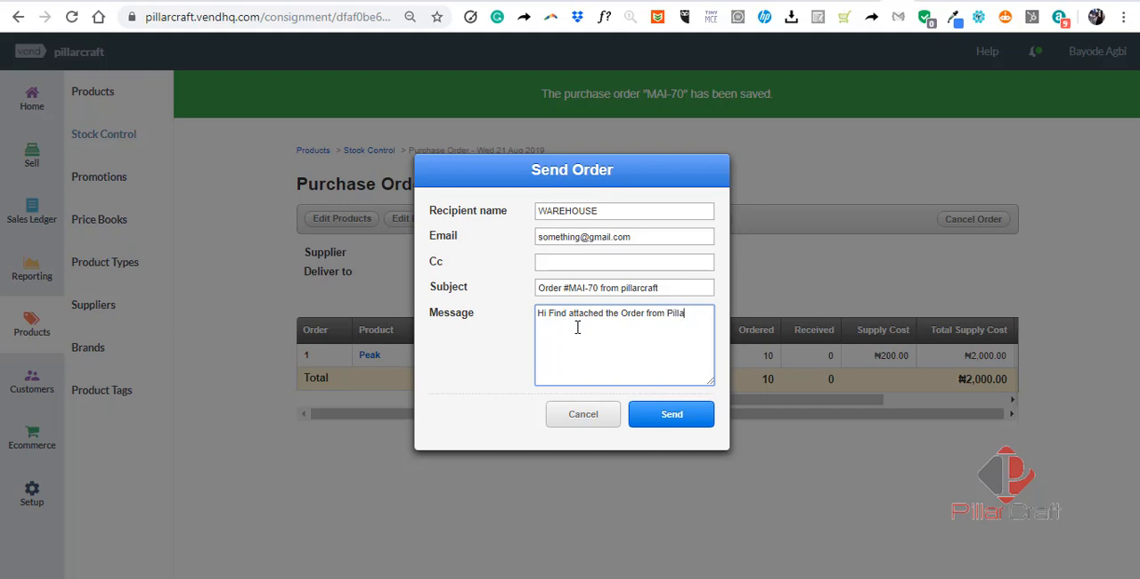
pyautogui.write('rcraft')
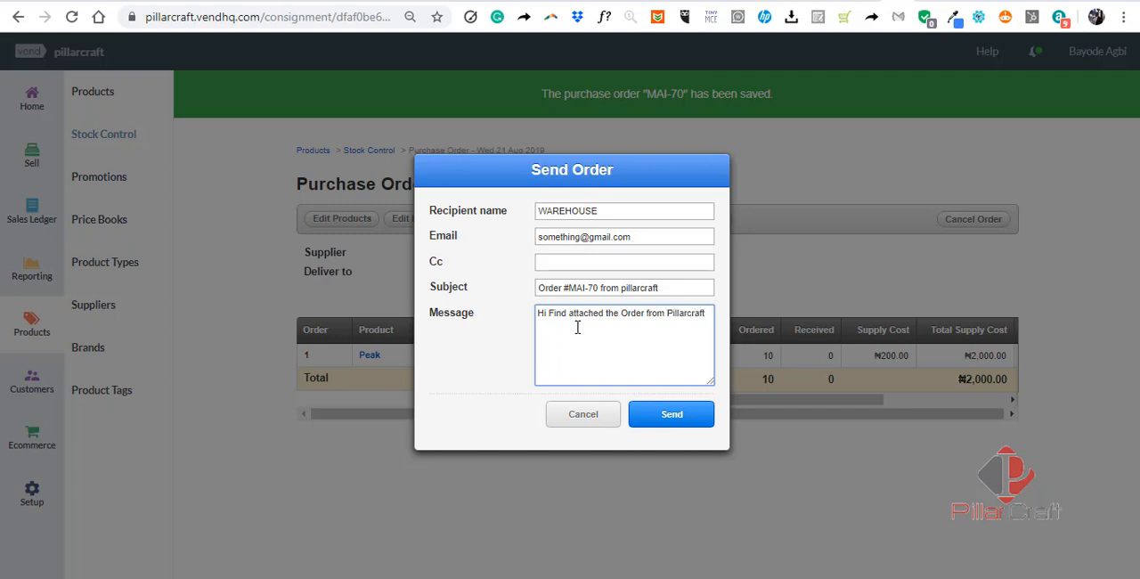
pyautogui.click(671, 413)
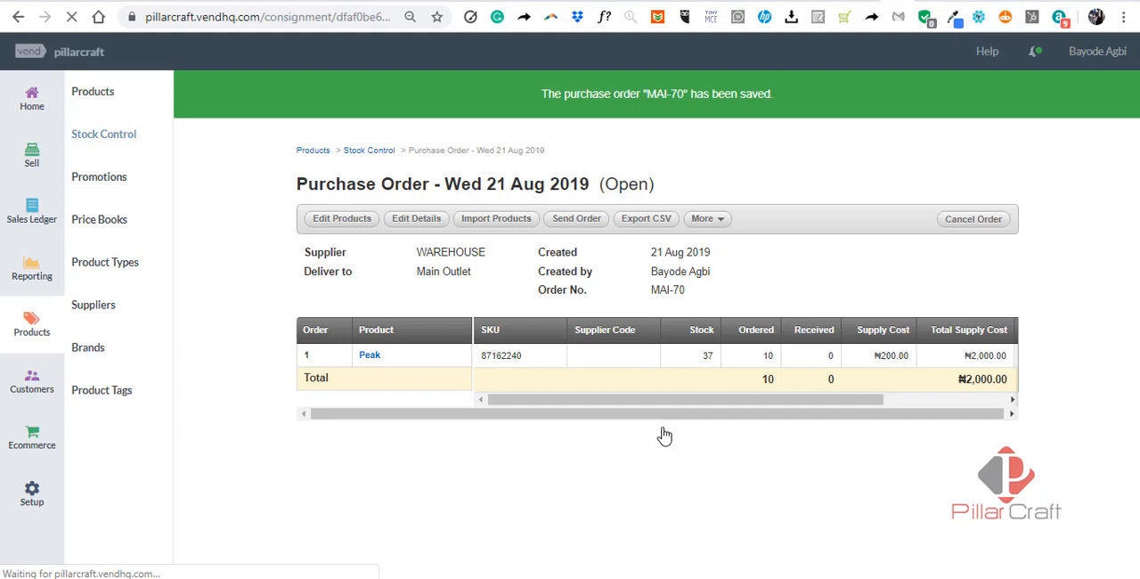
pyautogui.click(575, 218)
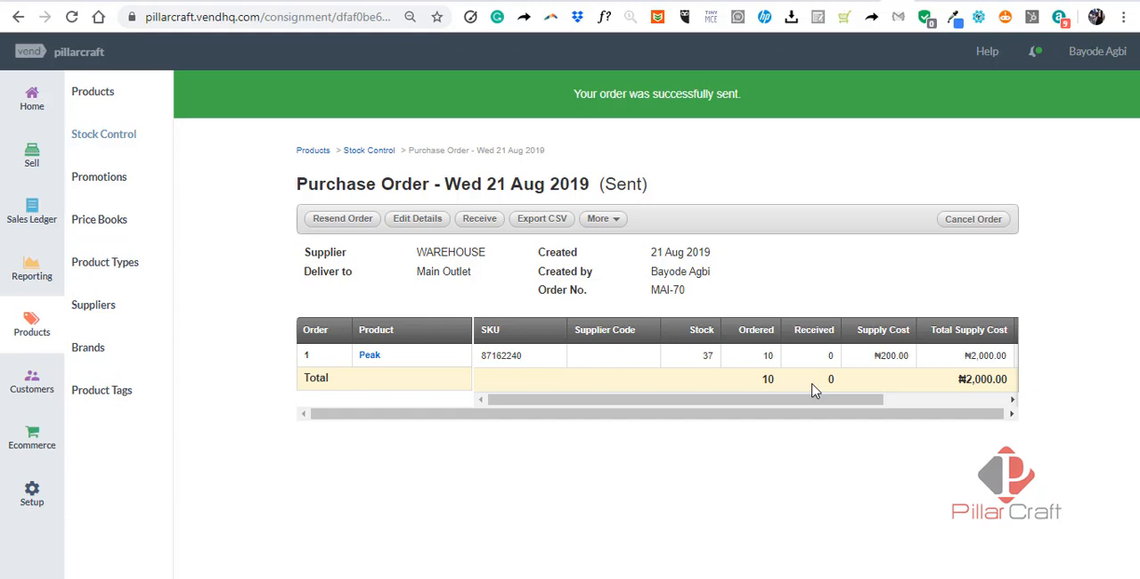
pyautogui.moveTo(645, 220)
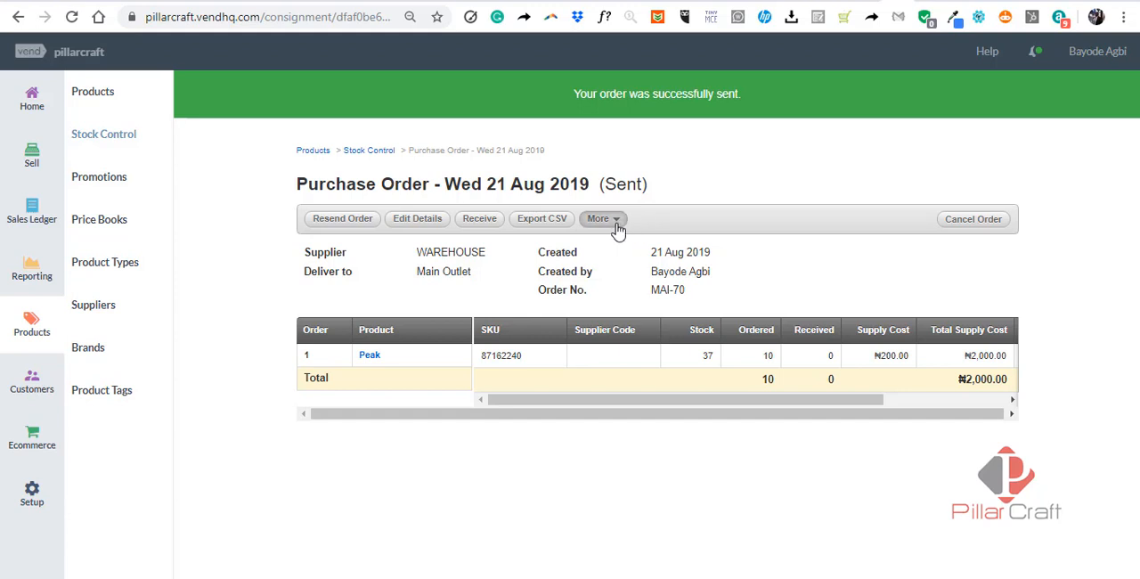
pyautogui.click(602, 217)
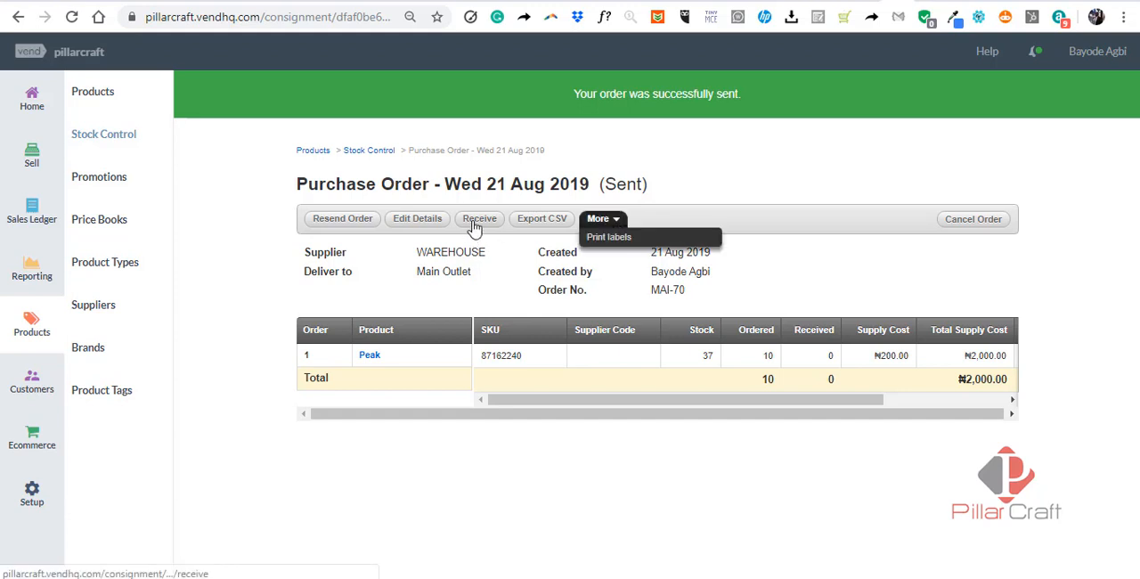
pyautogui.click(479, 217)
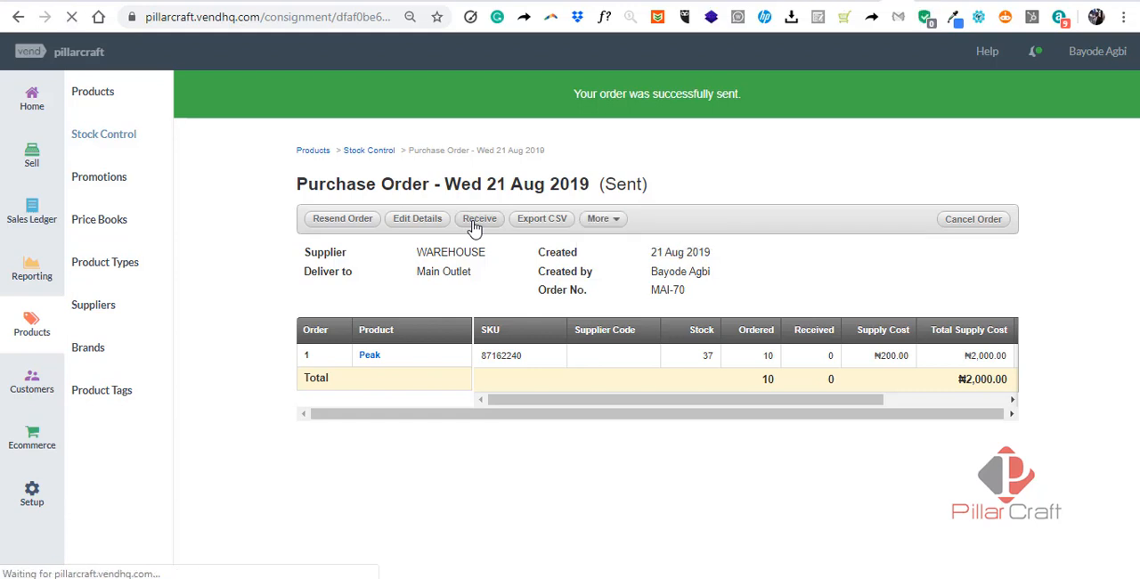
# Enter 6 Peak as received on MAI-70, totalling ₦1,200, and save and receive
pyautogui.click(479, 217)
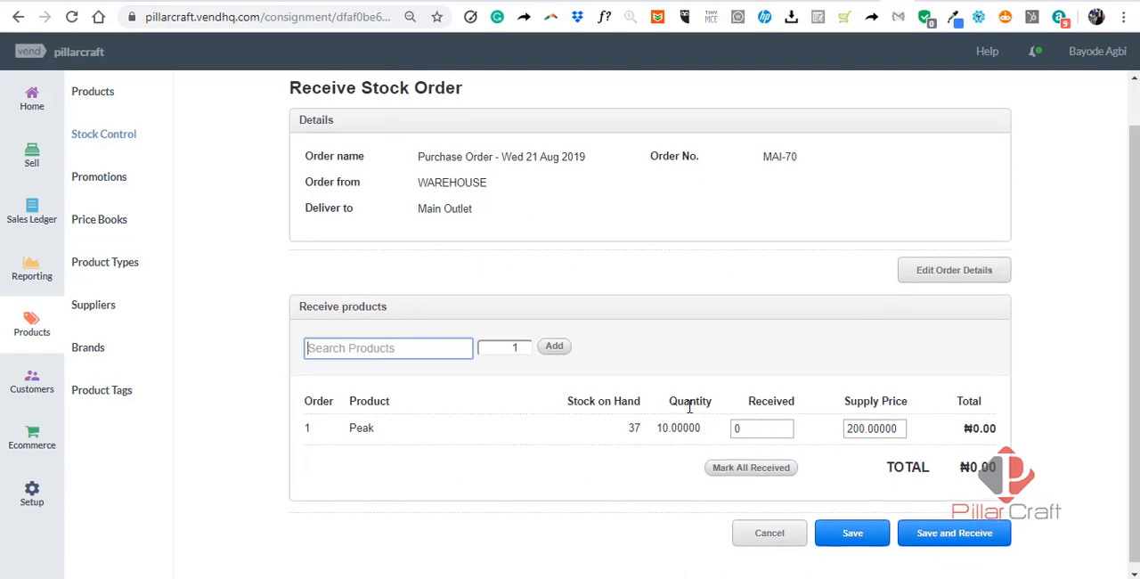
pyautogui.moveTo(662, 224)
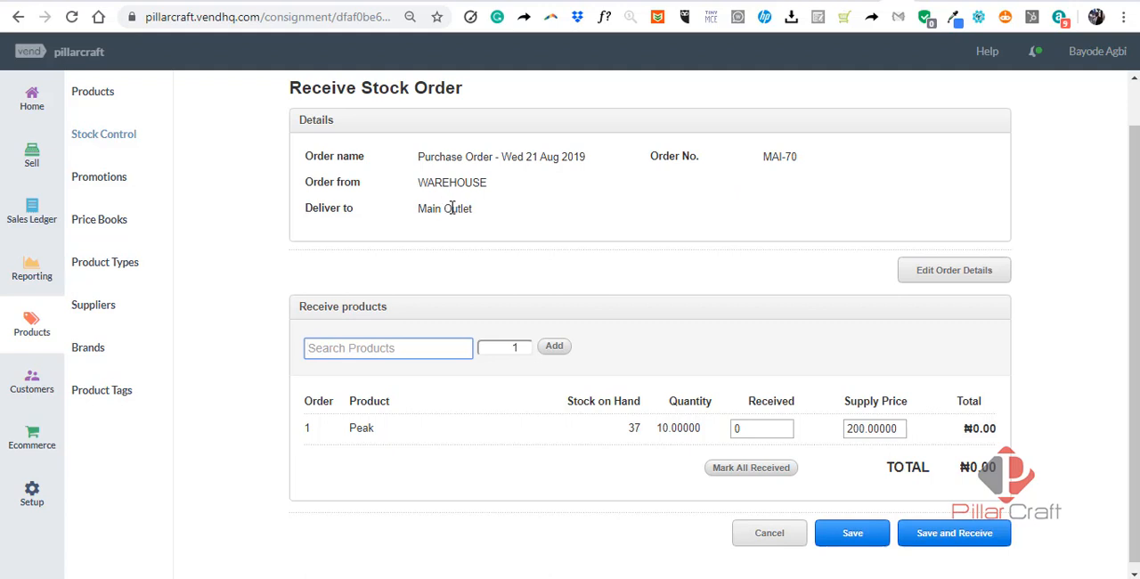
pyautogui.moveTo(631, 296)
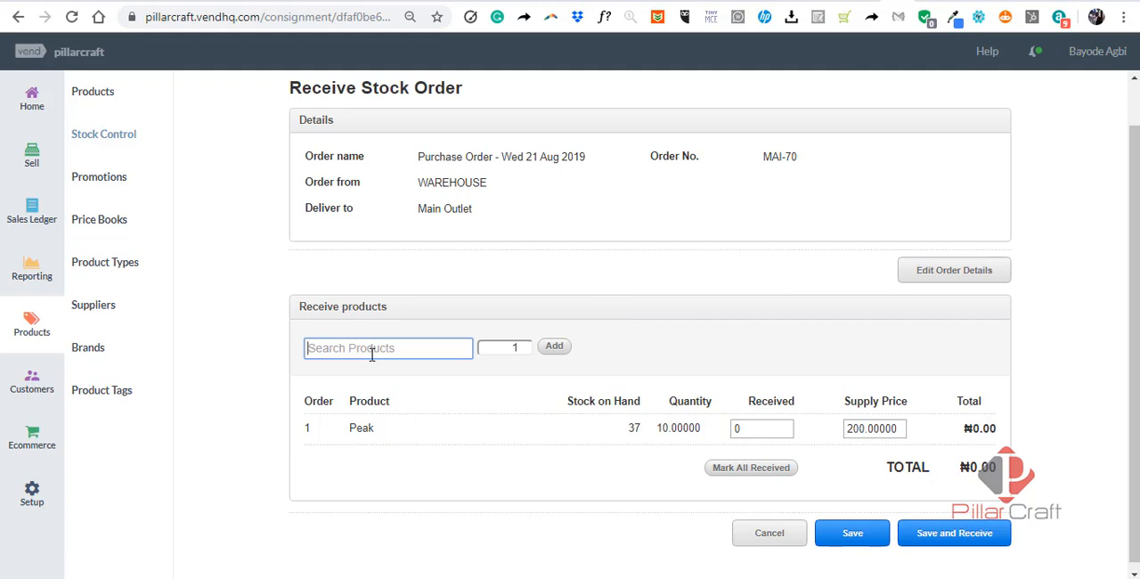
pyautogui.moveTo(558, 427)
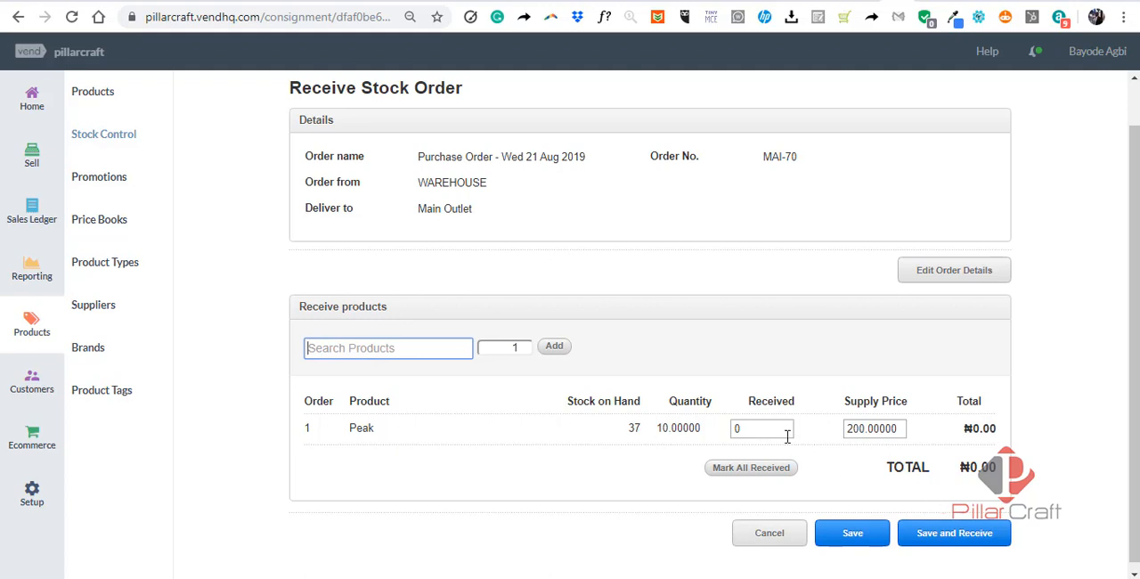
pyautogui.click(763, 427)
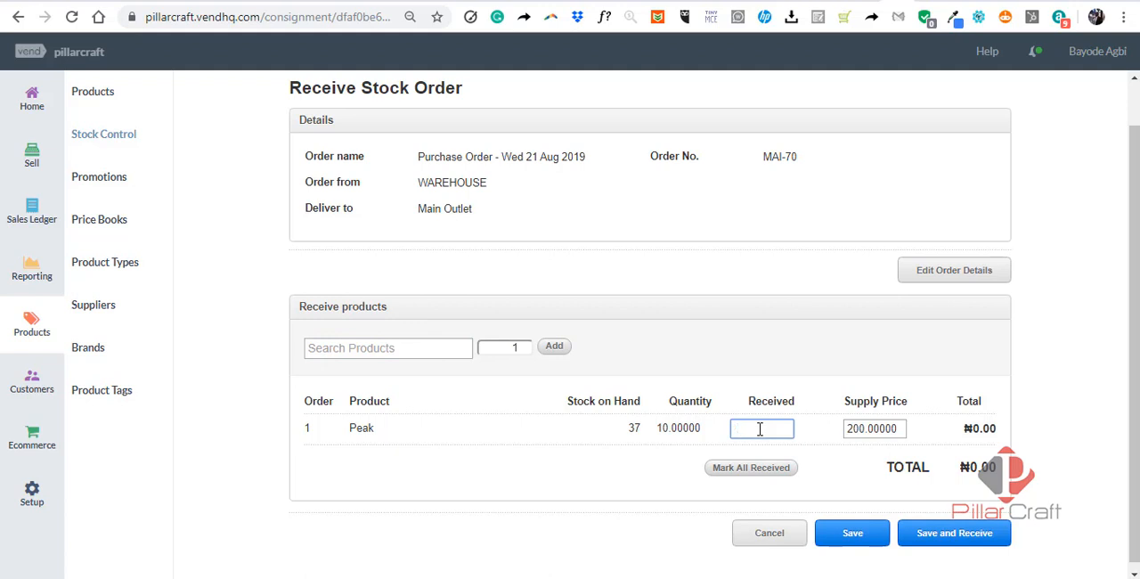
pyautogui.write('6')
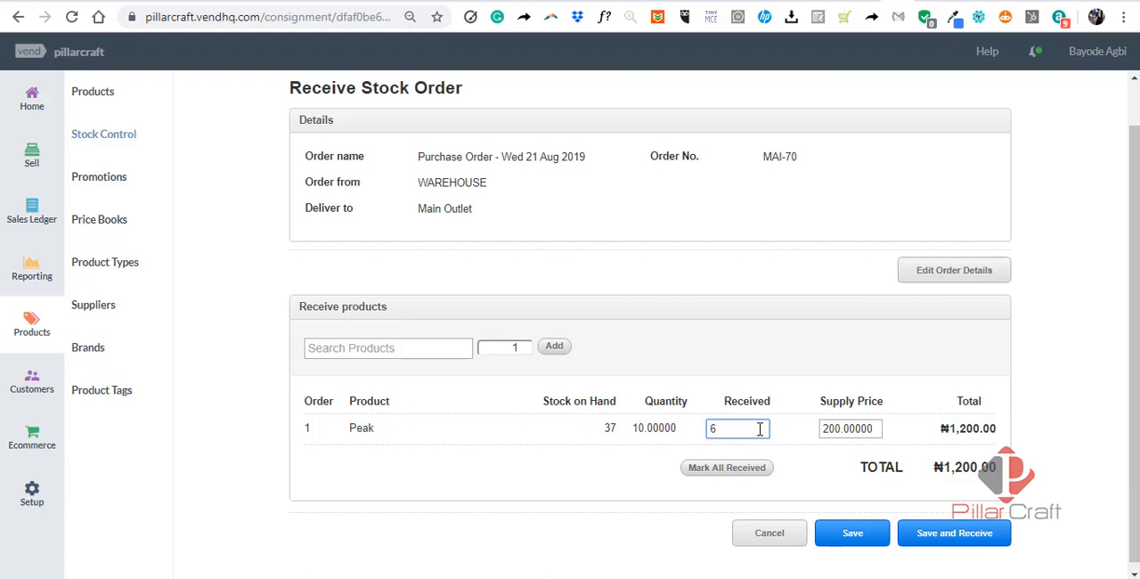
pyautogui.moveTo(905, 431)
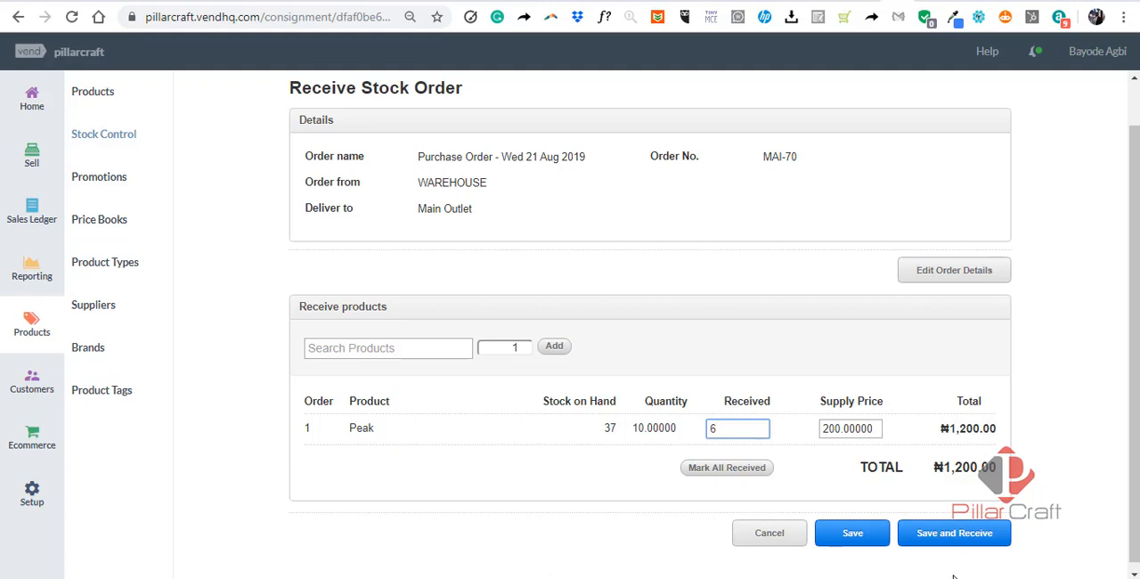
pyautogui.click(954, 533)
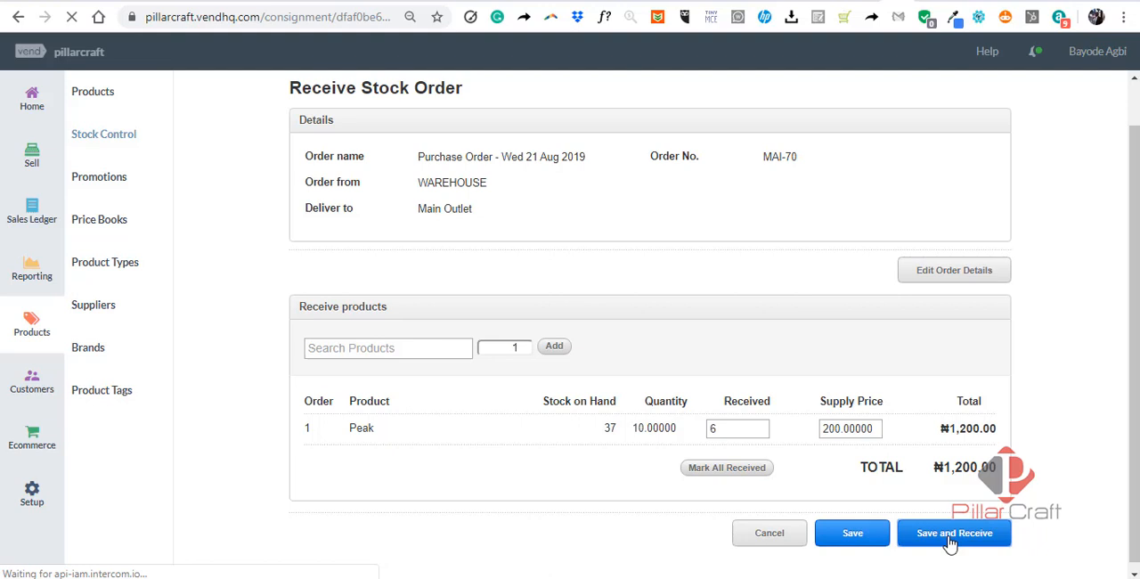
# Confirm the incomplete receipt and choose to create a new partial order for missing items
pyautogui.click(954, 532)
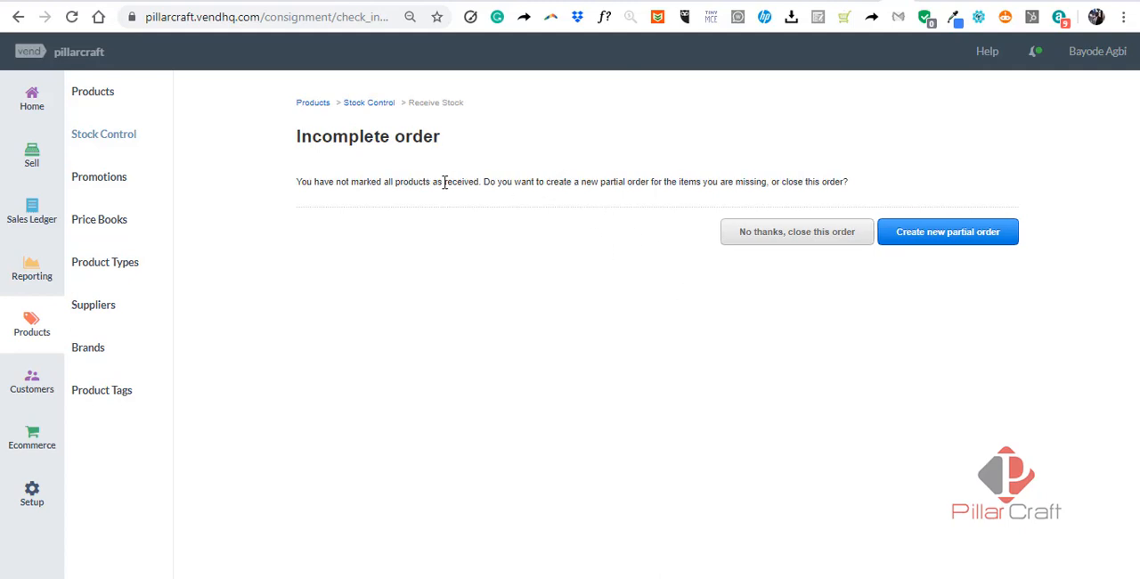
pyautogui.moveTo(488, 204)
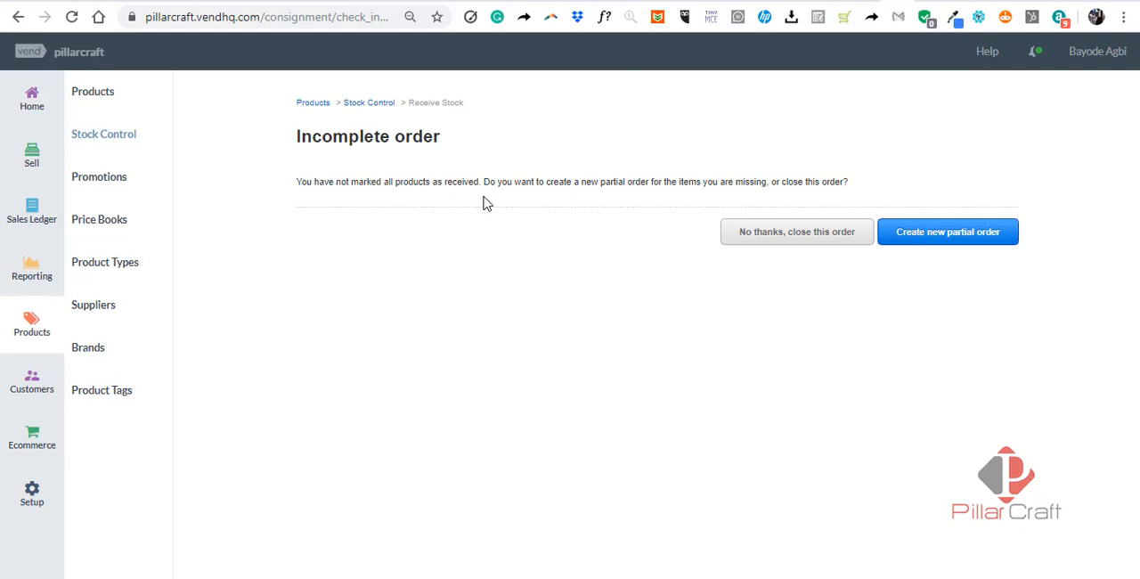
pyautogui.moveTo(645, 185)
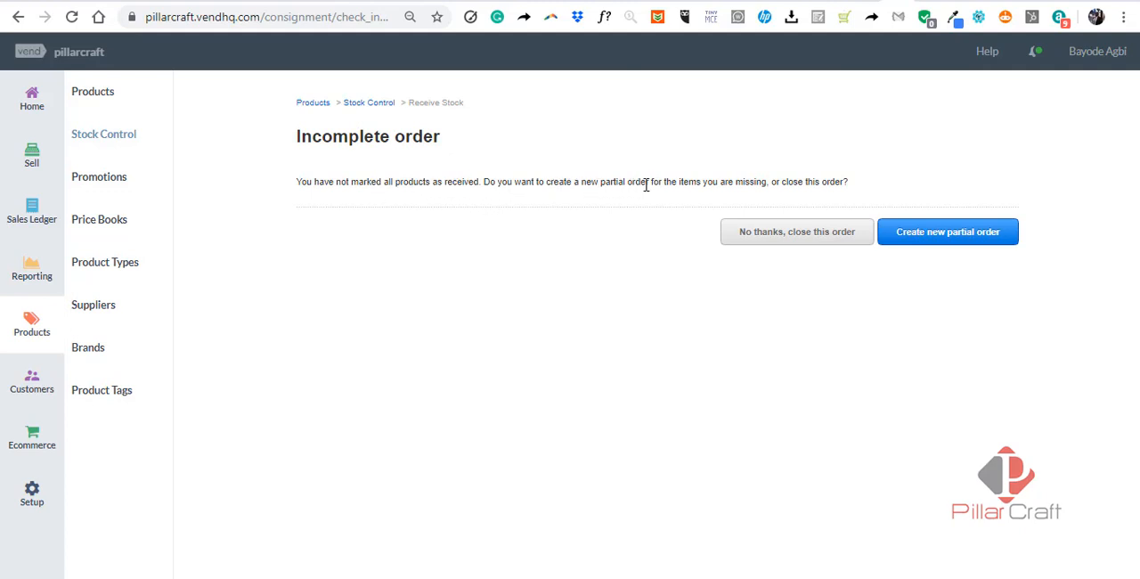
pyautogui.moveTo(773, 194)
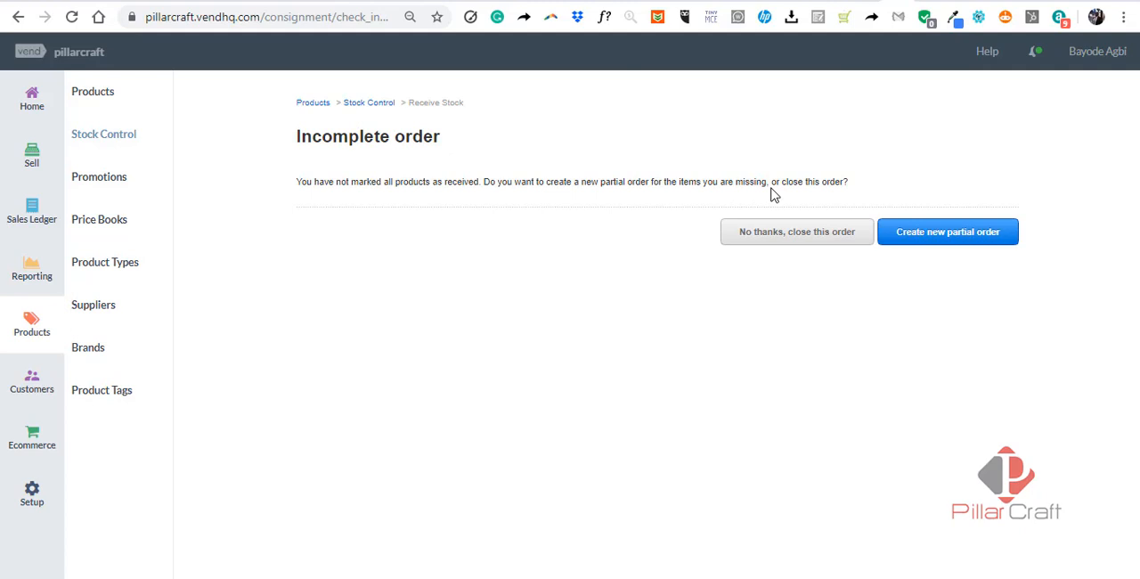
pyautogui.moveTo(830, 203)
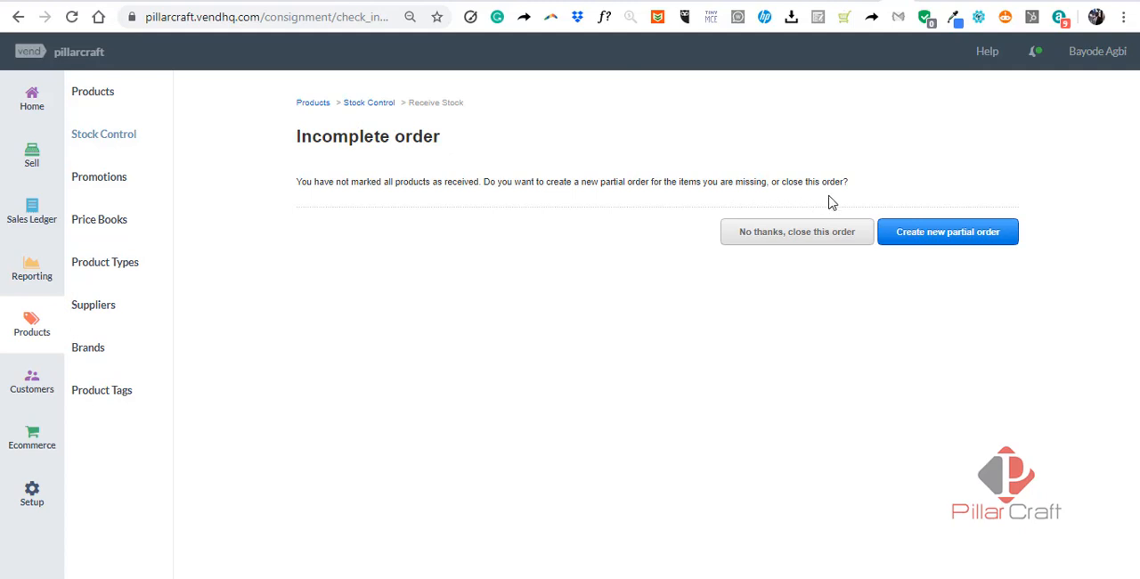
pyautogui.moveTo(797, 285)
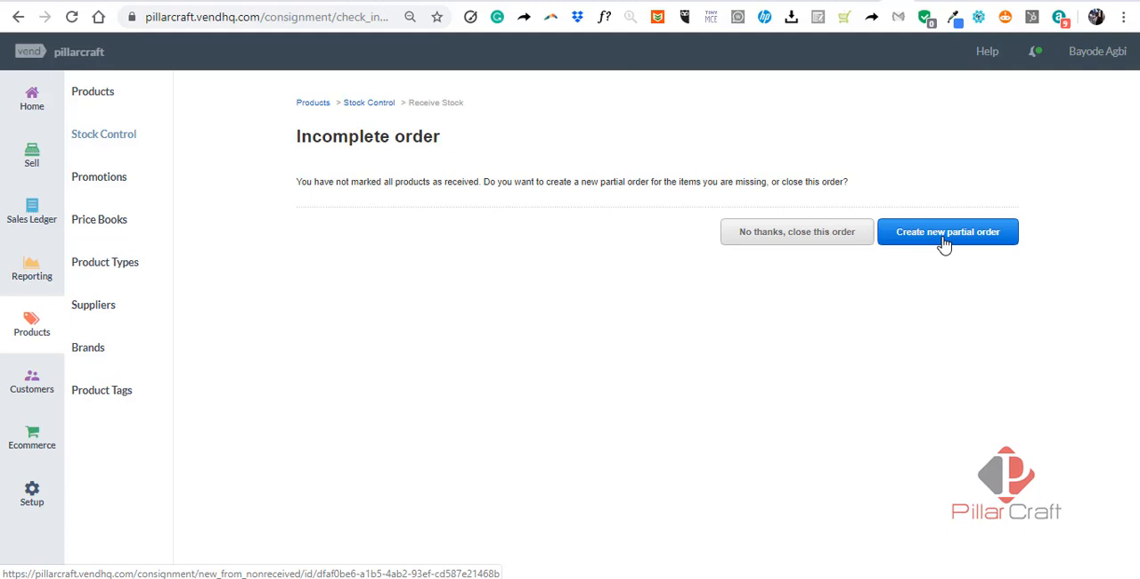
pyautogui.moveTo(936, 253)
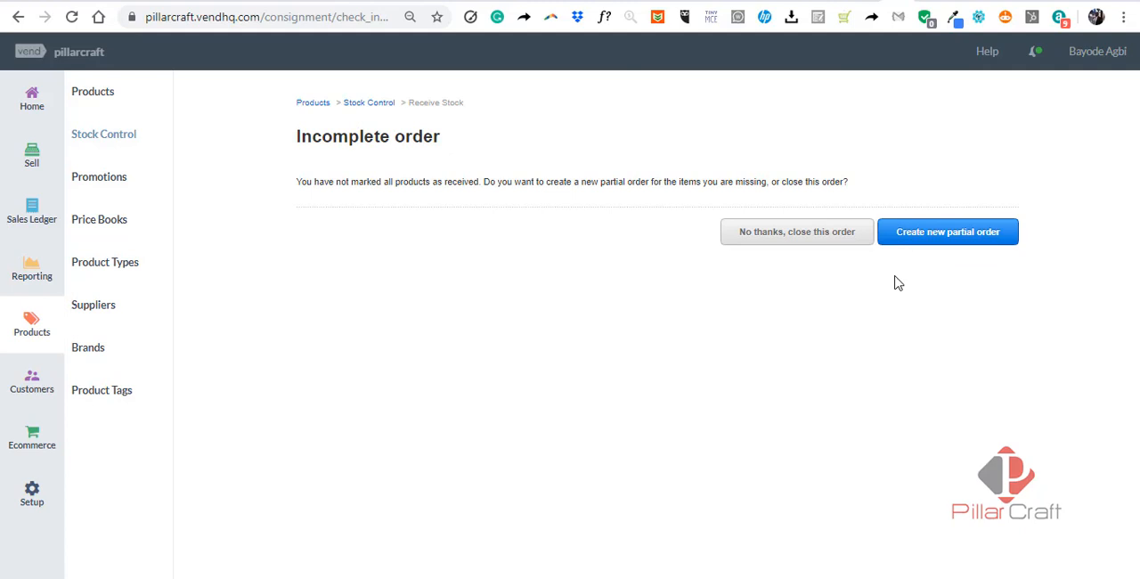
pyautogui.click(948, 231)
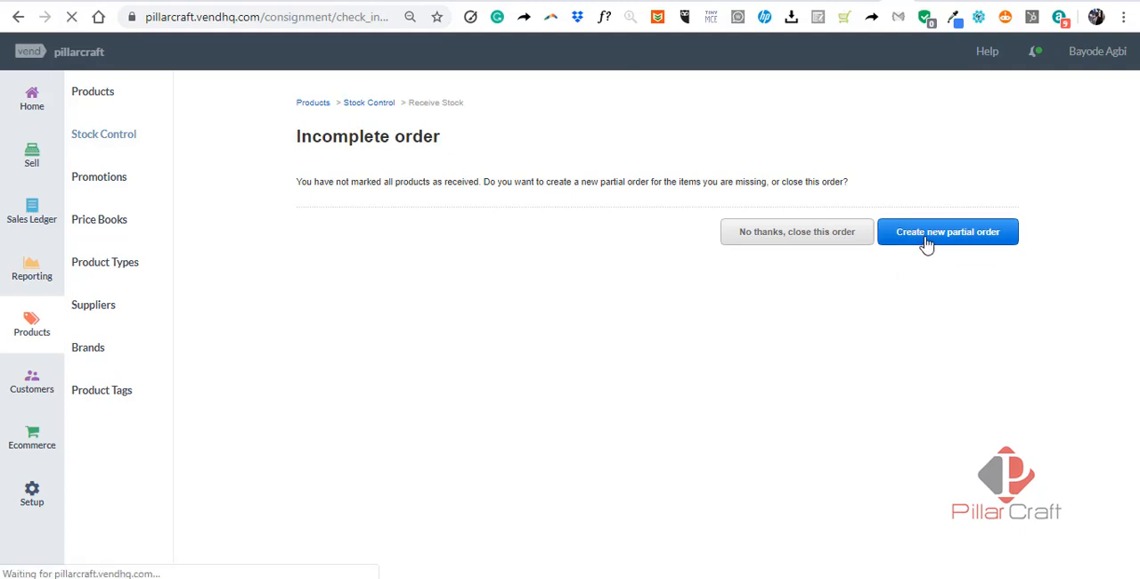
# Finish creating continued order MAI-71 from WAREHOUSE for the 4 outstanding Peak
pyautogui.click(948, 231)
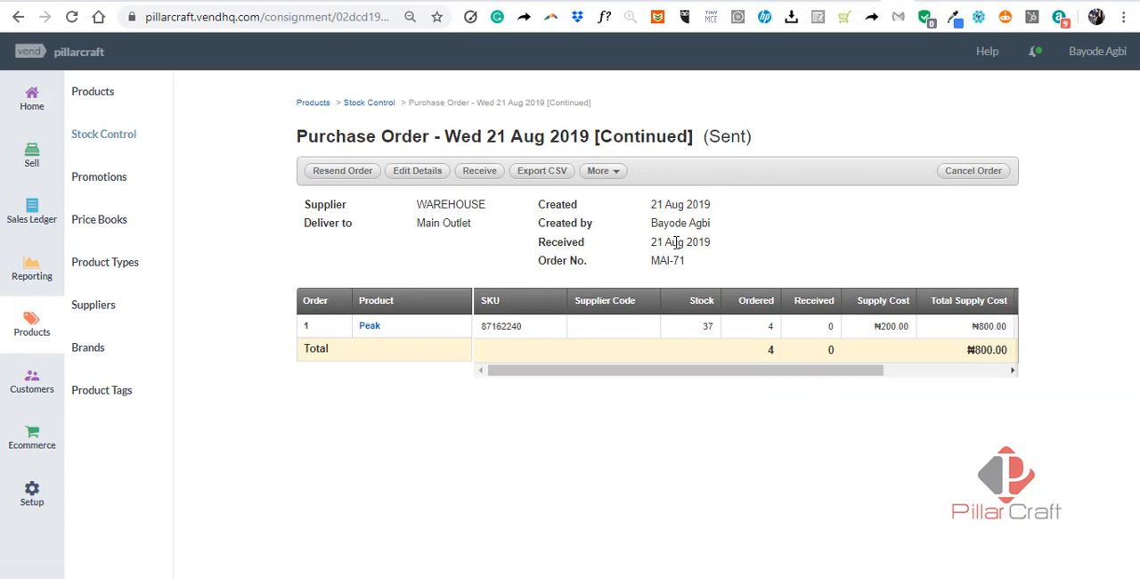
pyautogui.moveTo(728, 158)
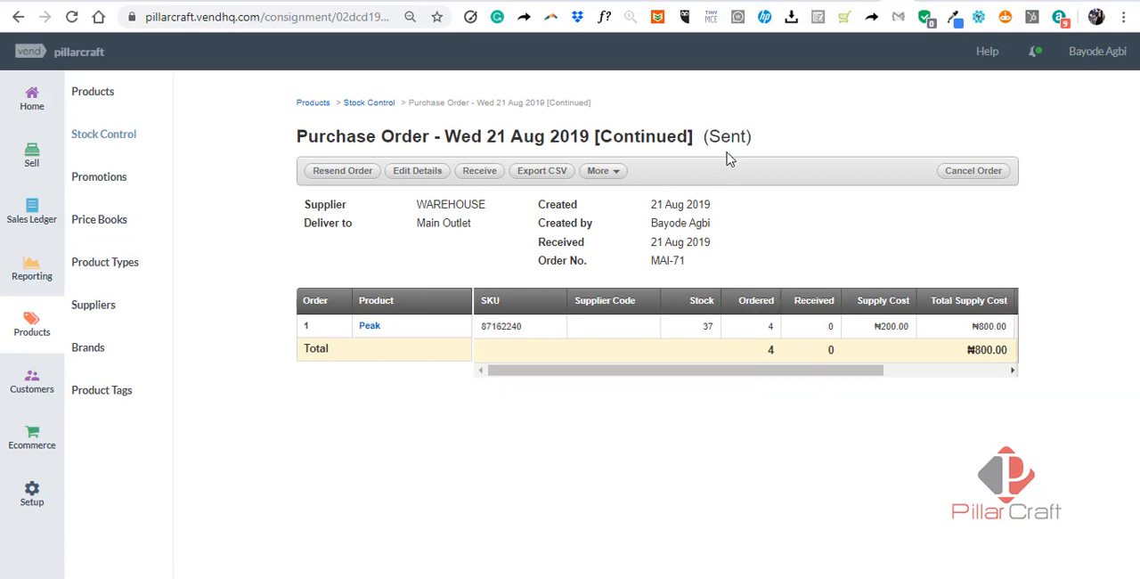
pyautogui.moveTo(1029, 493)
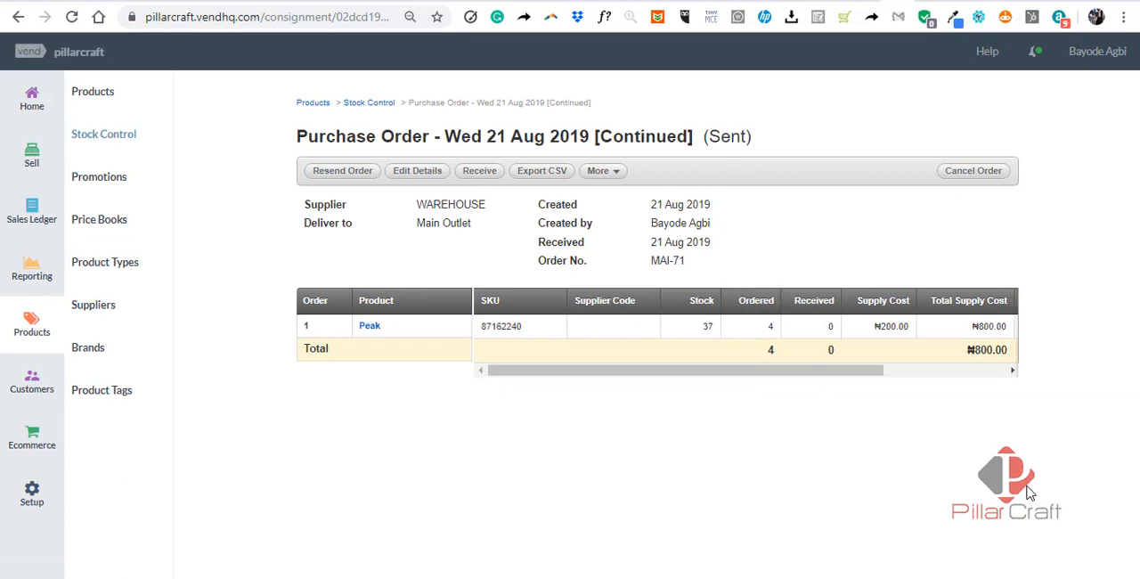